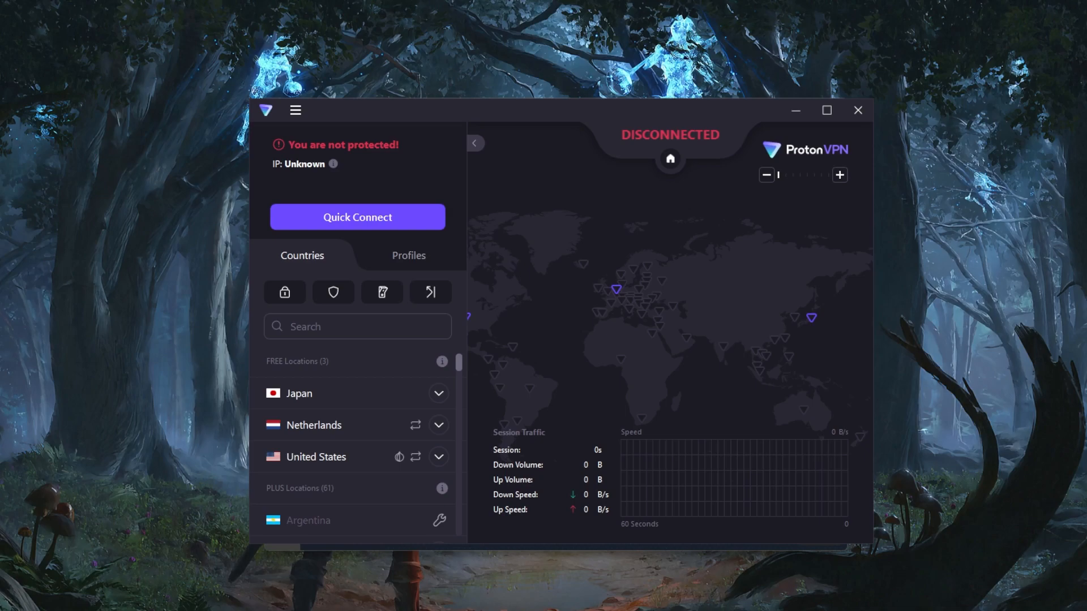
{"action": "mouse_move", "coordinate": [612, 118]}
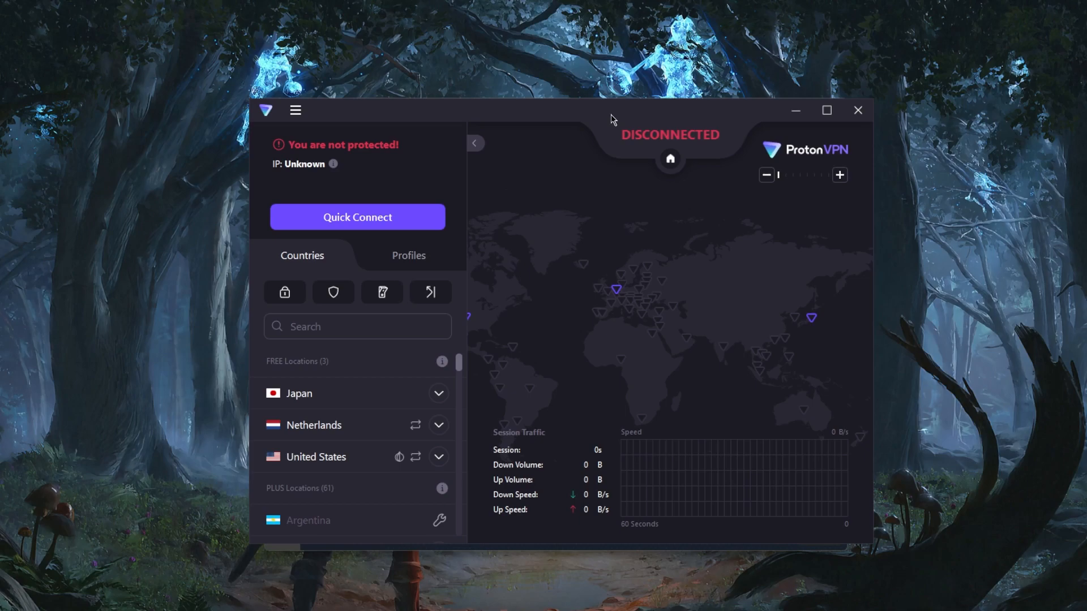
{"action": "mouse_move", "coordinate": [585, 241]}
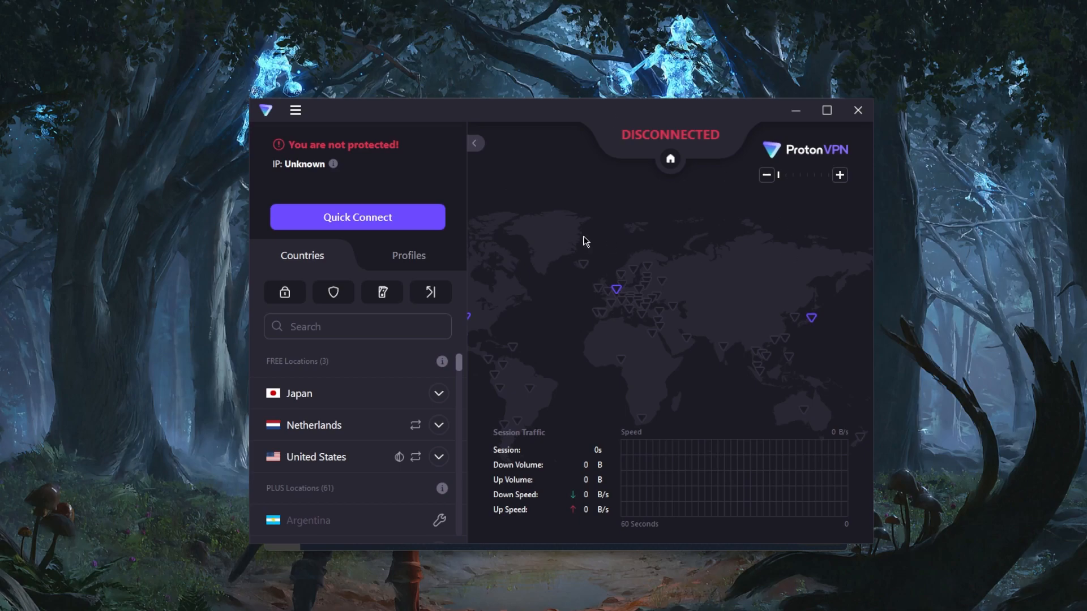
{"action": "mouse_move", "coordinate": [570, 257]}
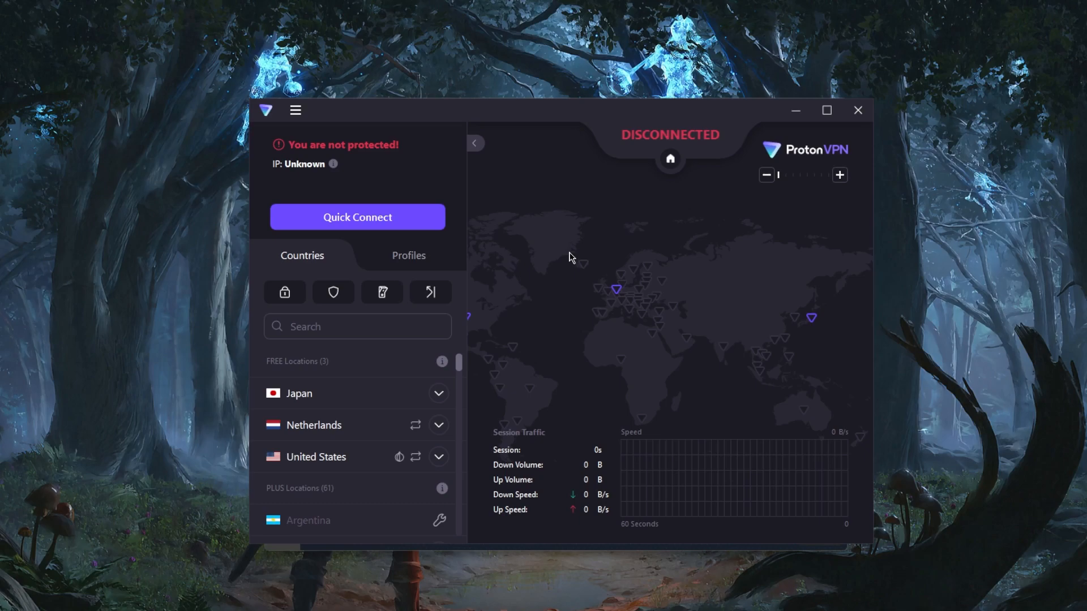
{"action": "mouse_move", "coordinate": [580, 361]}
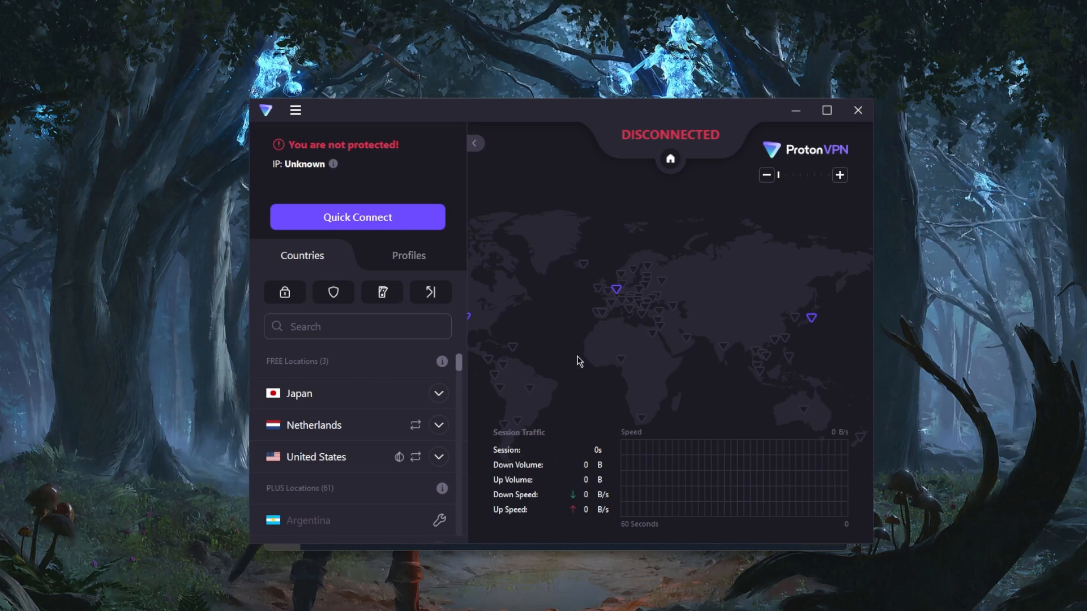
{"action": "mouse_move", "coordinate": [567, 355]}
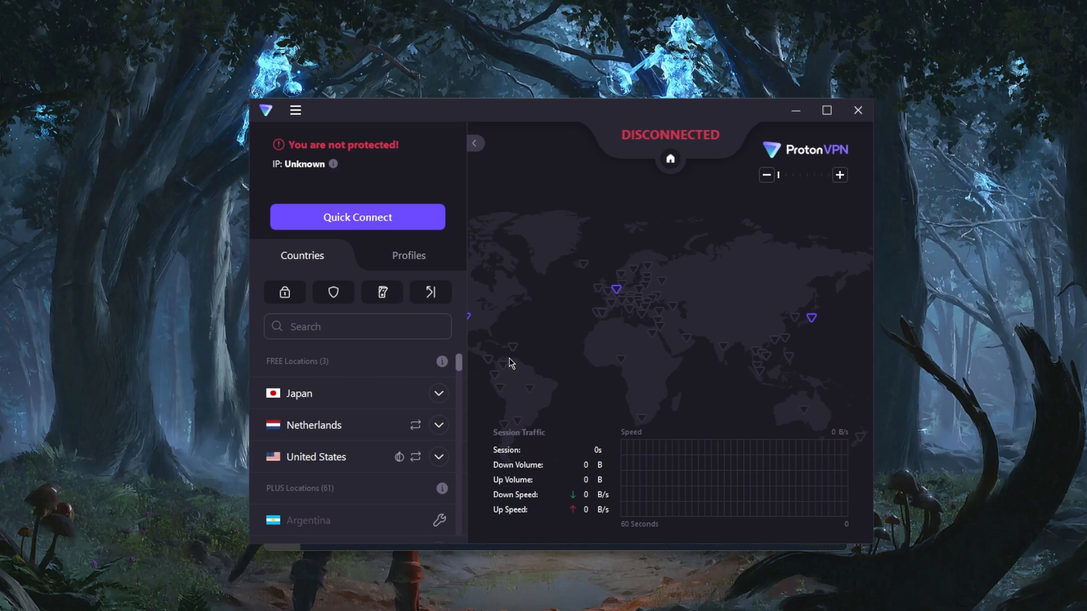
{"action": "mouse_move", "coordinate": [604, 182]}
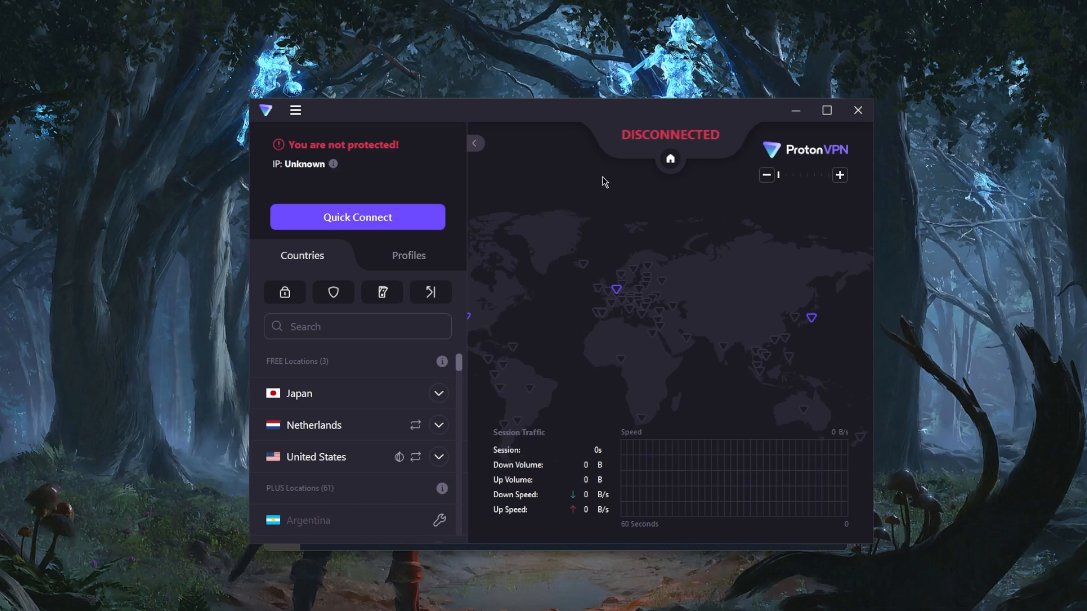
{"action": "mouse_move", "coordinate": [632, 192]}
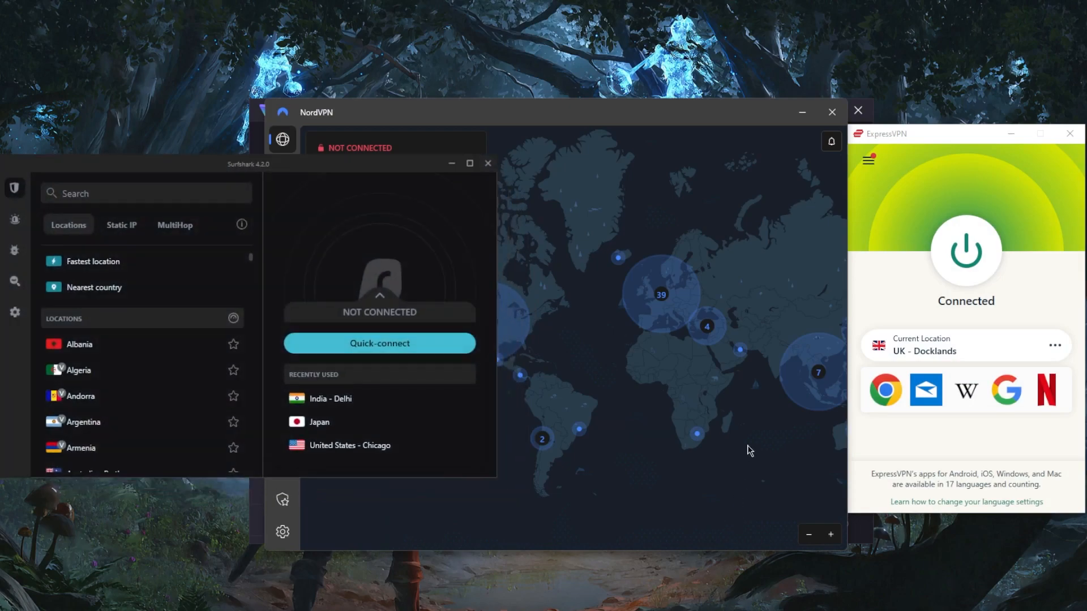
{"action": "mouse_move", "coordinate": [553, 187]}
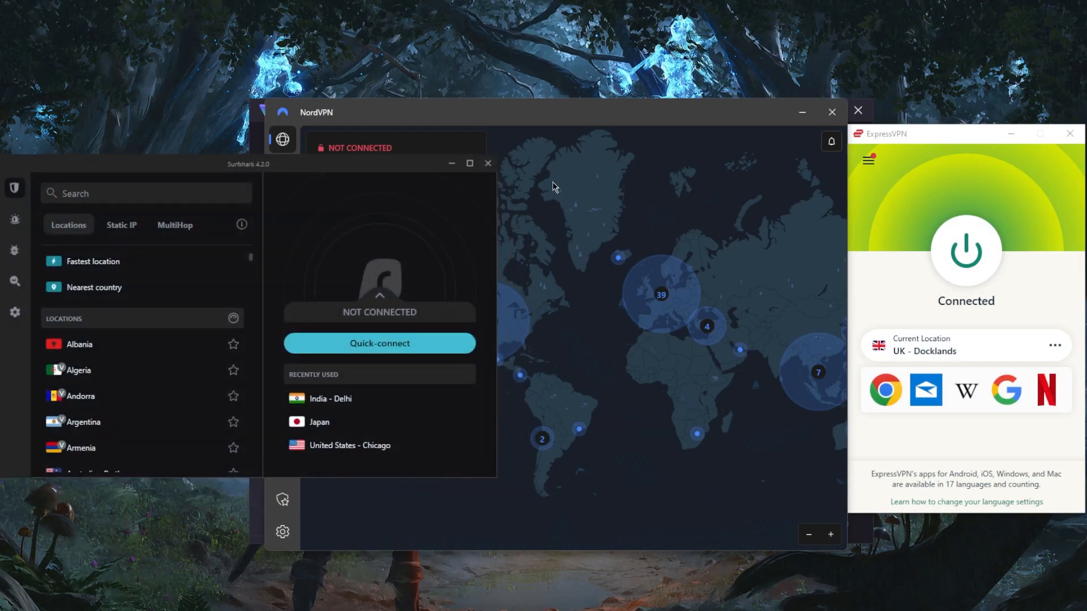
{"action": "mouse_move", "coordinate": [552, 185]}
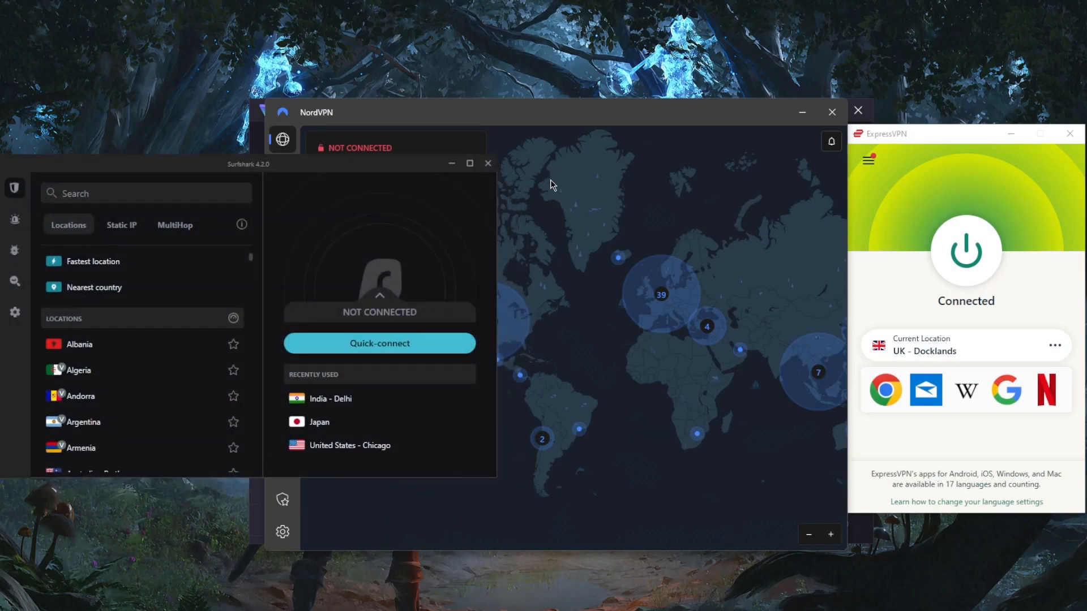
{"action": "mouse_move", "coordinate": [643, 206]}
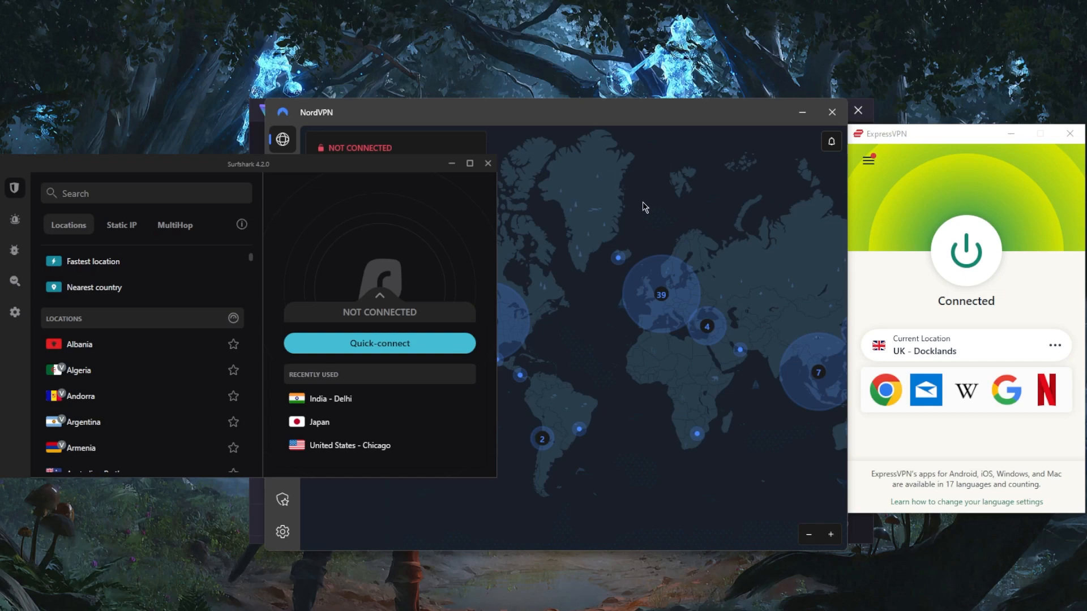
{"action": "mouse_move", "coordinate": [665, 201]}
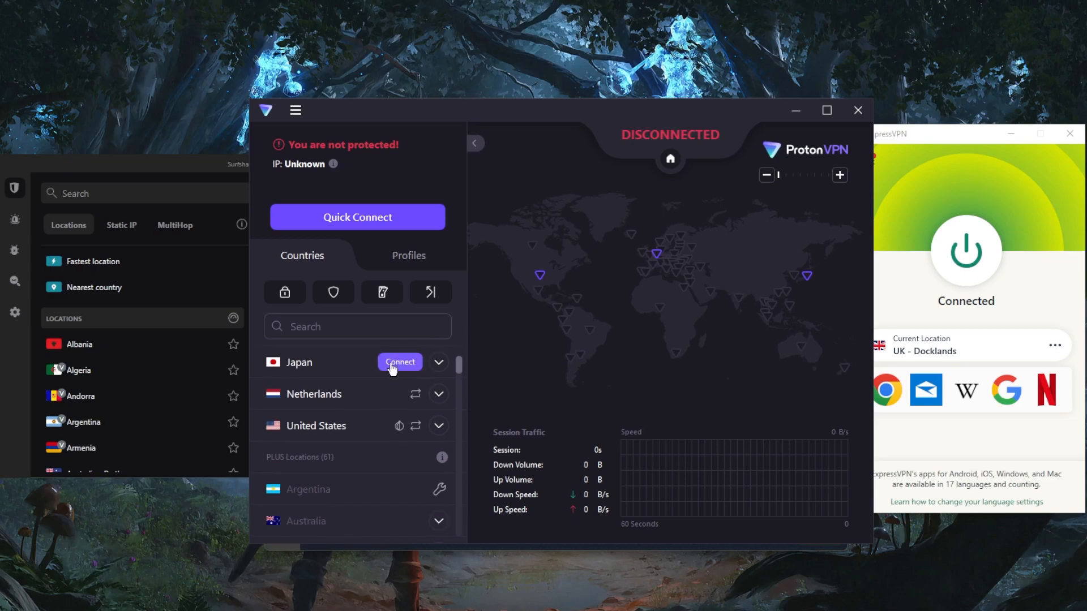
Expand and collapse the free Netherlands server list while browsing the server locations
{"action": "left_click", "coordinate": [437, 362]}
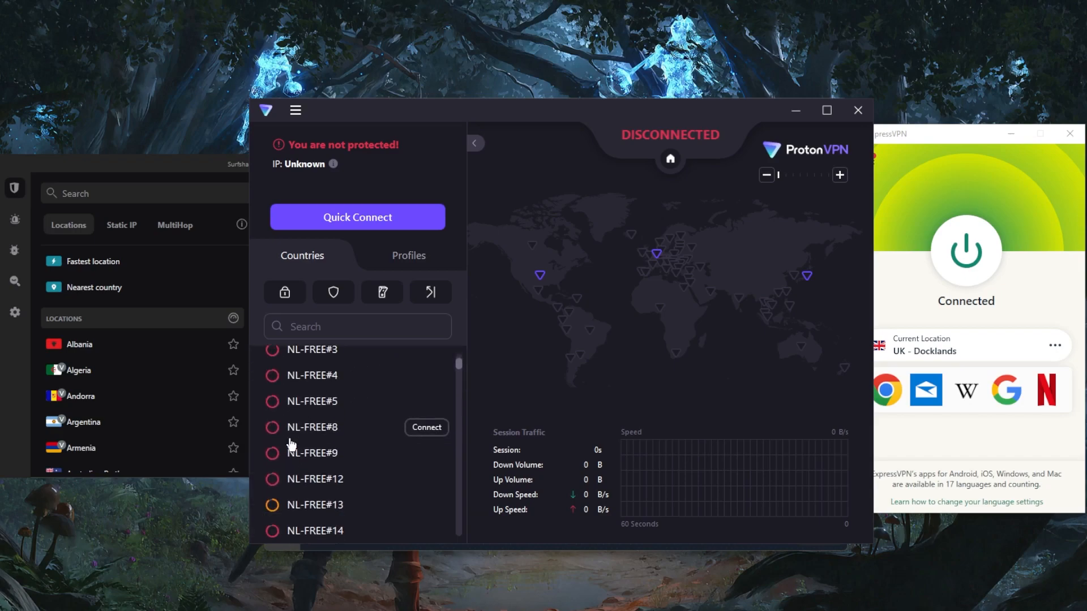
{"action": "scroll", "scroll_direction": "down", "scroll_amount": 3}
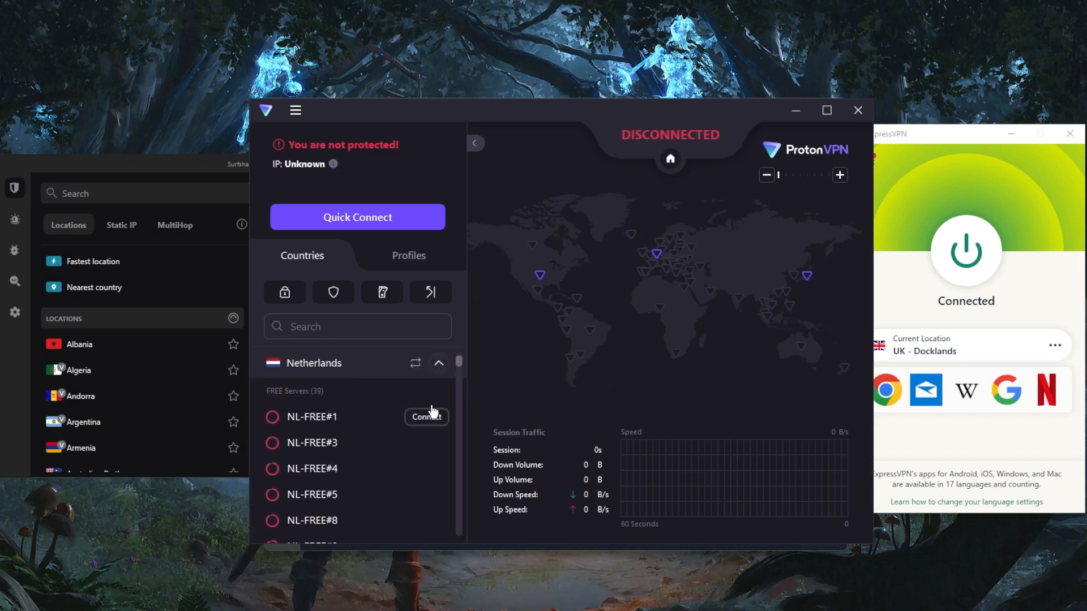
{"action": "left_click", "coordinate": [438, 362]}
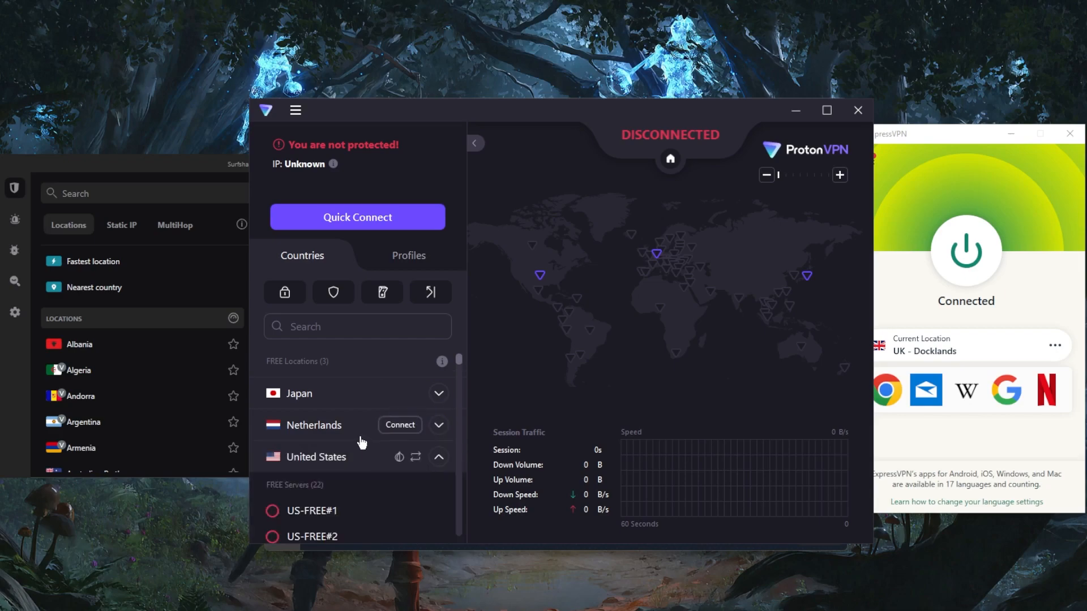
{"action": "scroll", "scroll_direction": "down", "scroll_amount": 3}
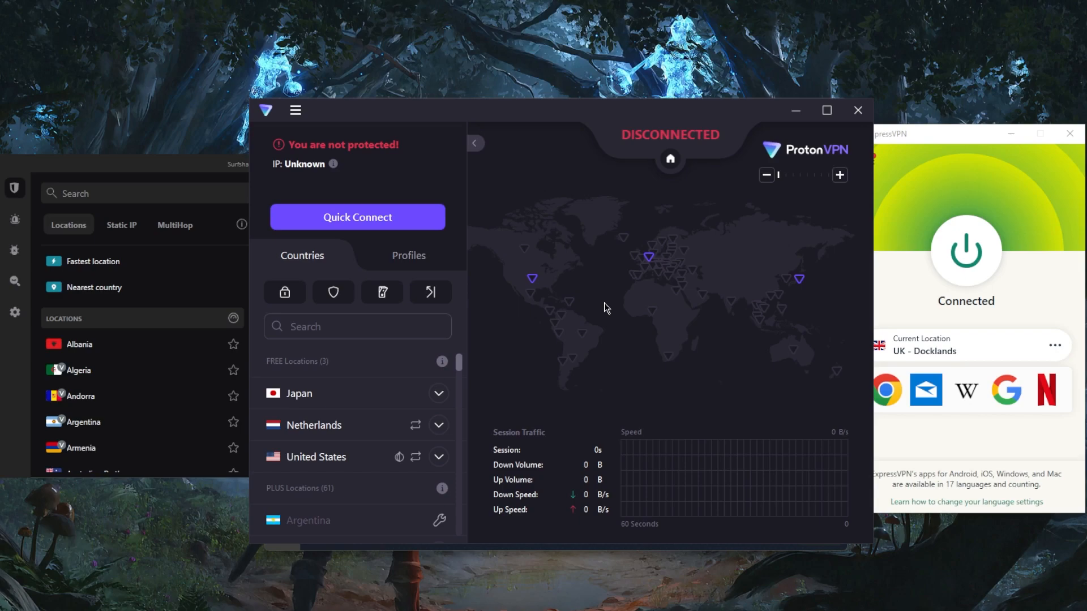
{"action": "mouse_move", "coordinate": [626, 190]}
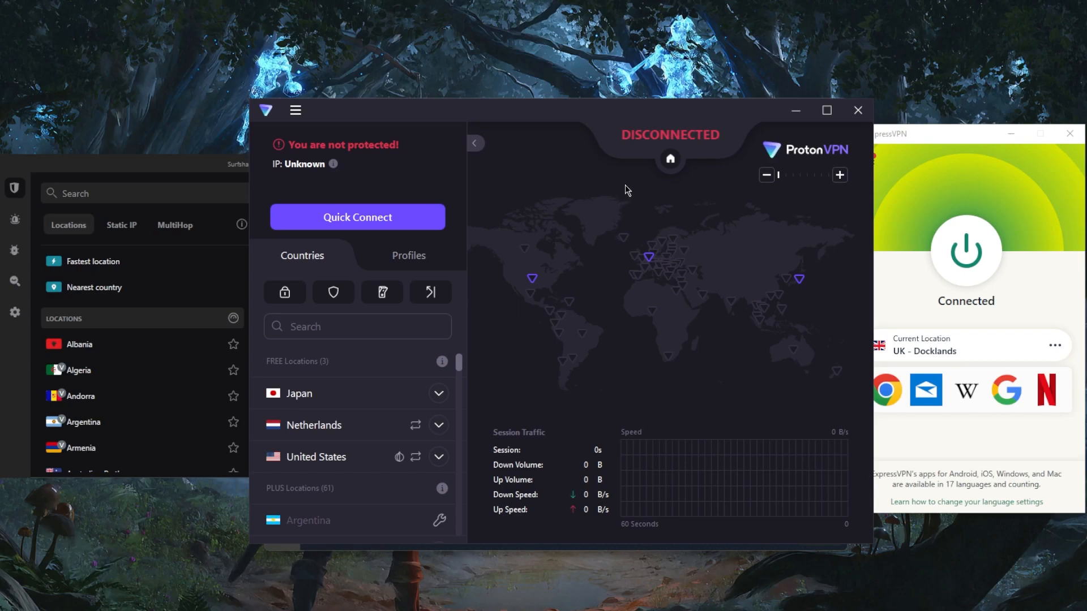
{"action": "mouse_move", "coordinate": [632, 308]}
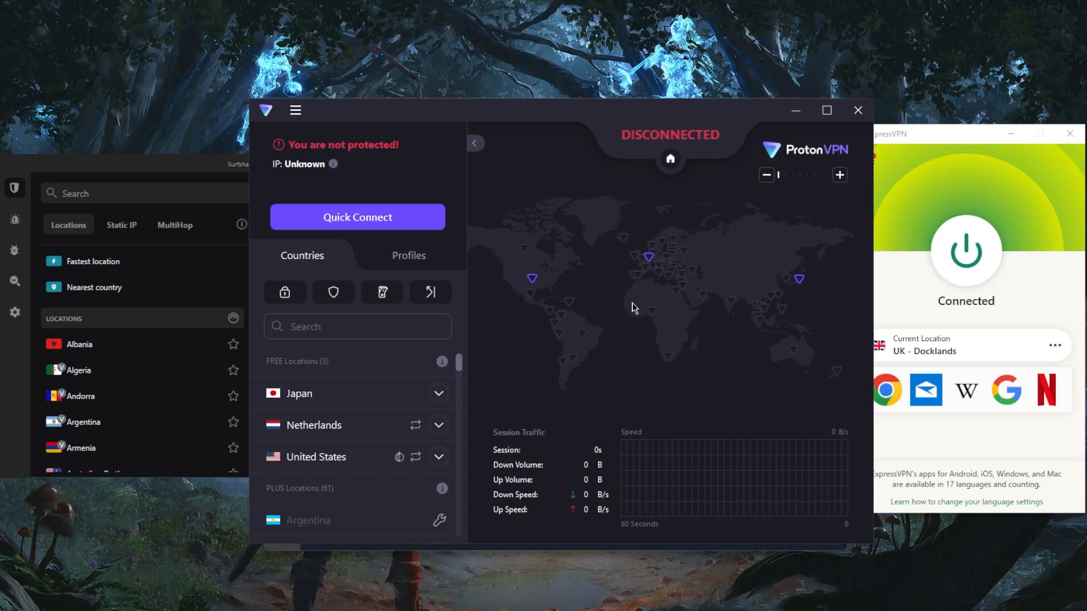
{"action": "mouse_move", "coordinate": [602, 359]}
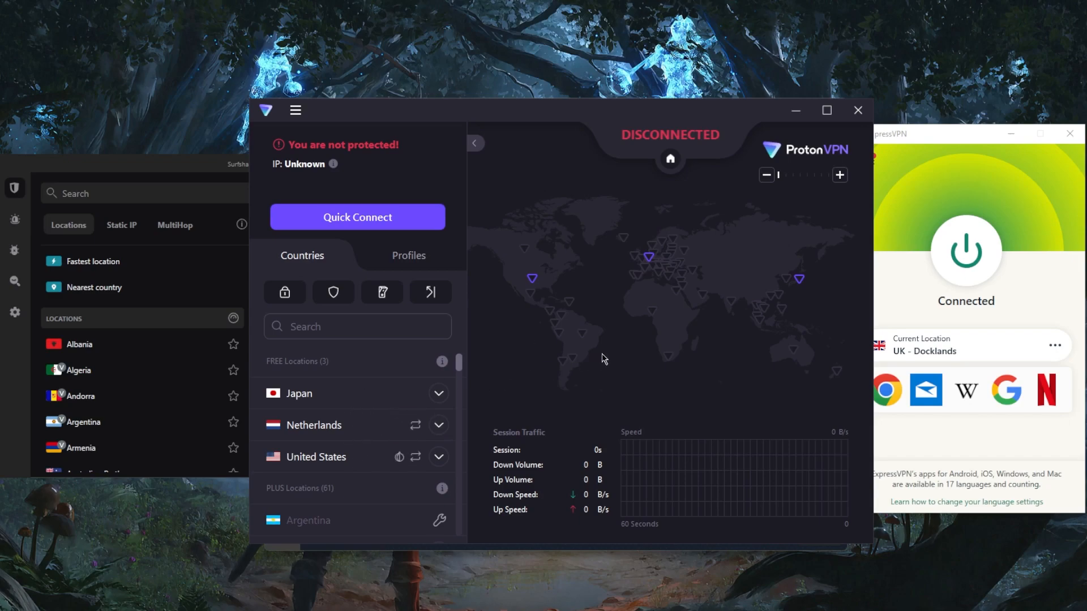
{"action": "mouse_move", "coordinate": [619, 360]}
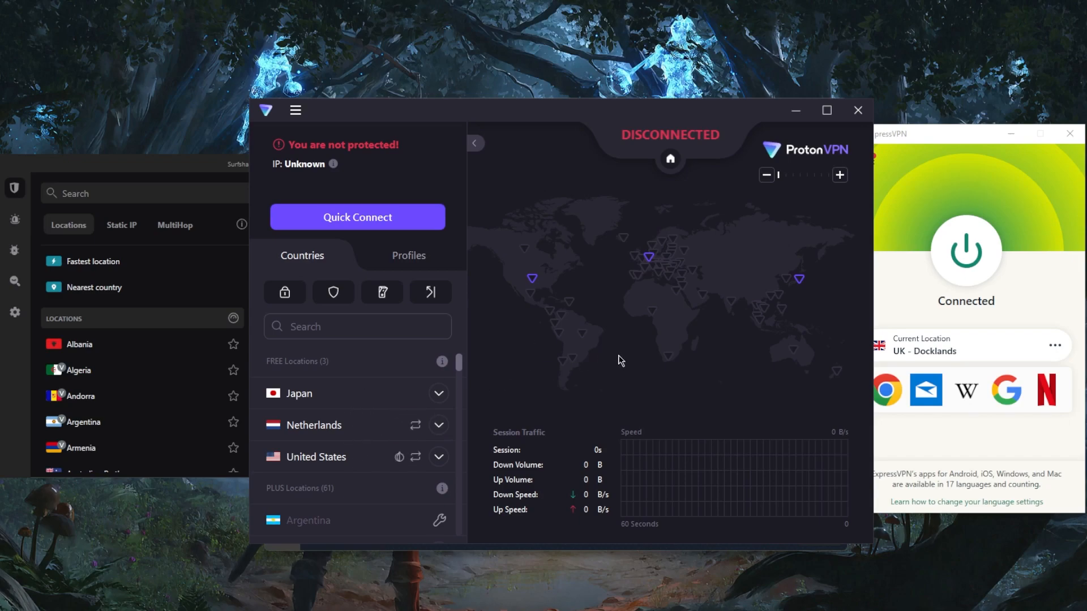
{"action": "mouse_move", "coordinate": [621, 346]}
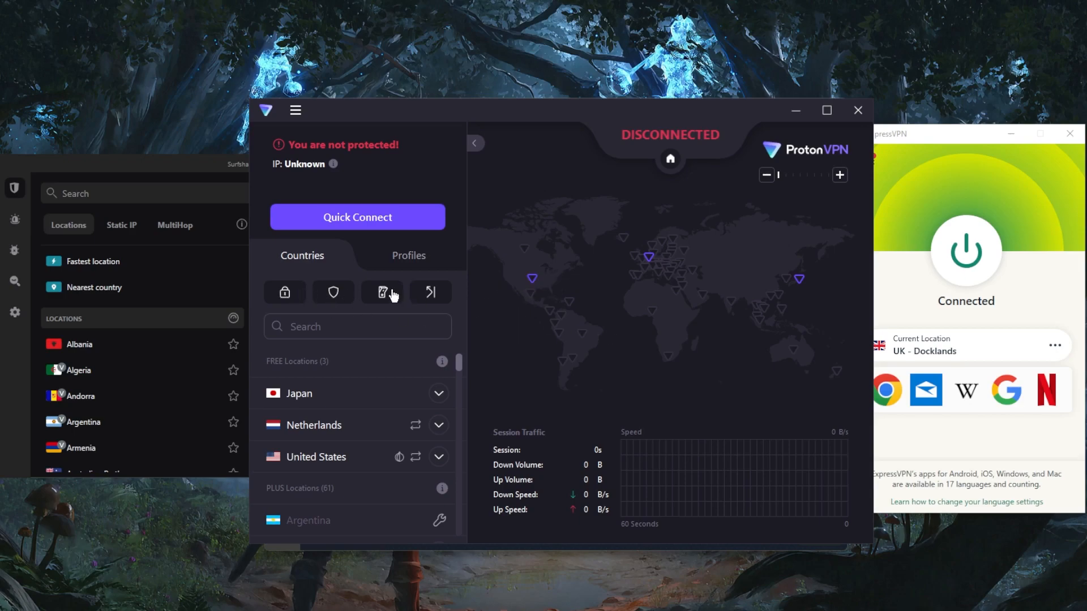
{"action": "mouse_move", "coordinate": [530, 281]}
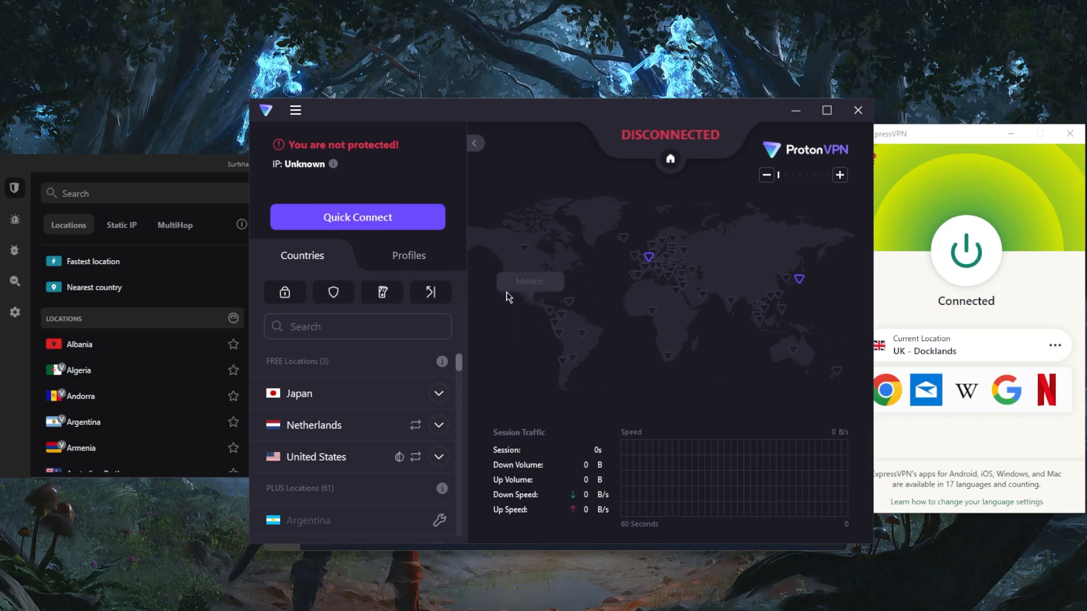
Show the hamburger menu with About, Account, Profiles, Settings and Exit
{"action": "left_click", "coordinate": [296, 109]}
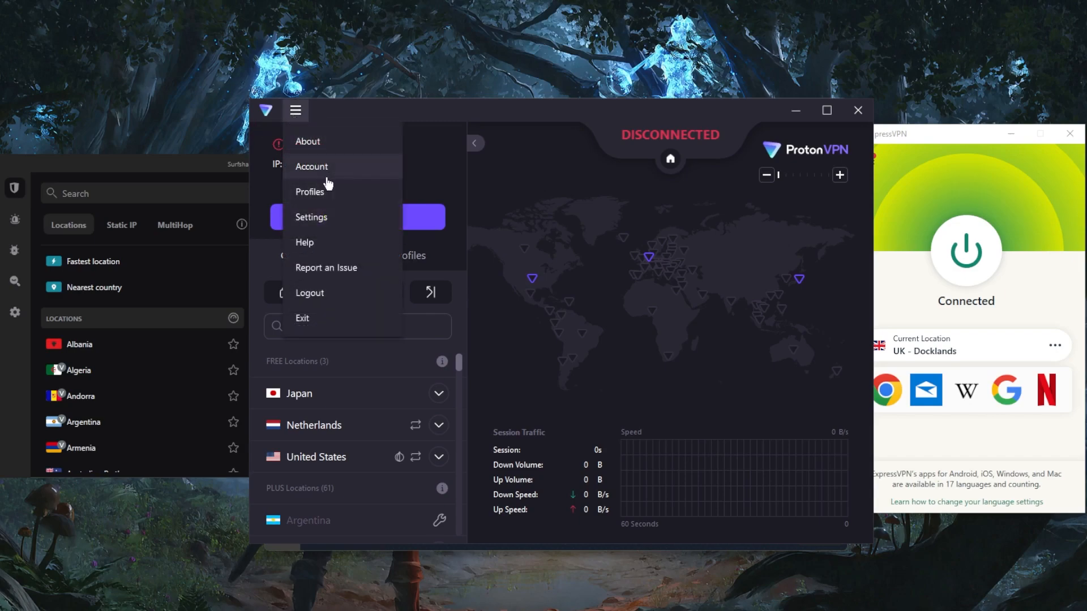
Browse the Settings window's Advanced, Connection and General tabs, then close it
{"action": "left_click", "coordinate": [311, 216]}
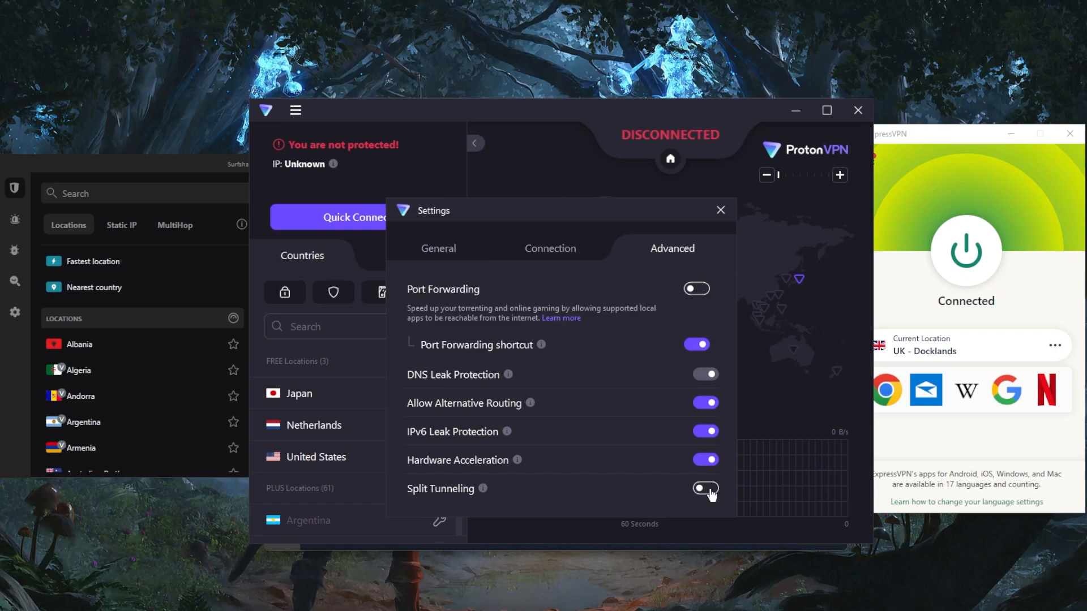
{"action": "left_click", "coordinate": [550, 248]}
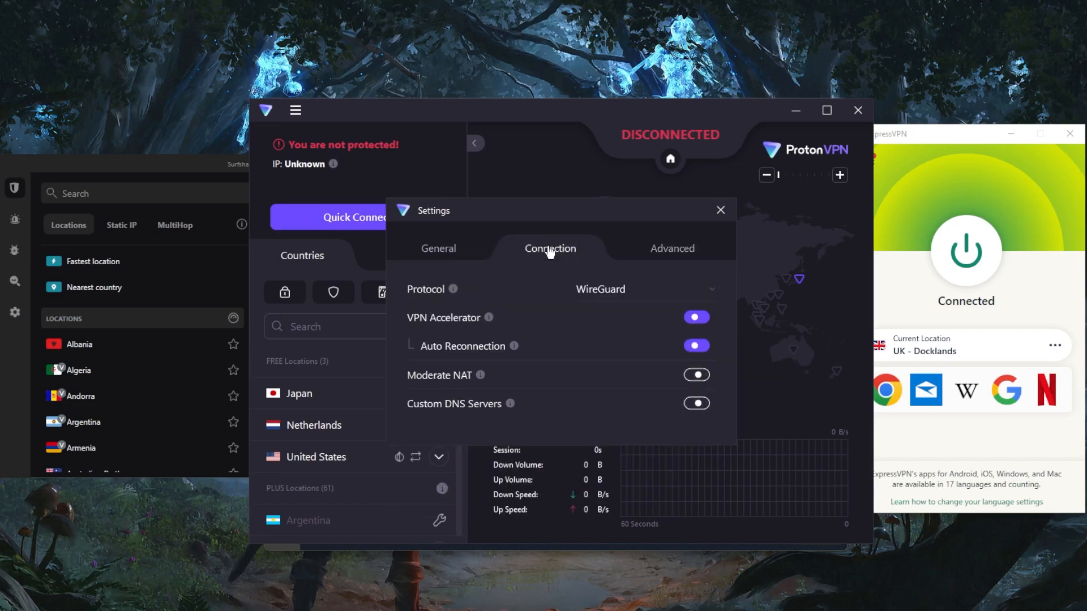
{"action": "mouse_move", "coordinate": [547, 271]}
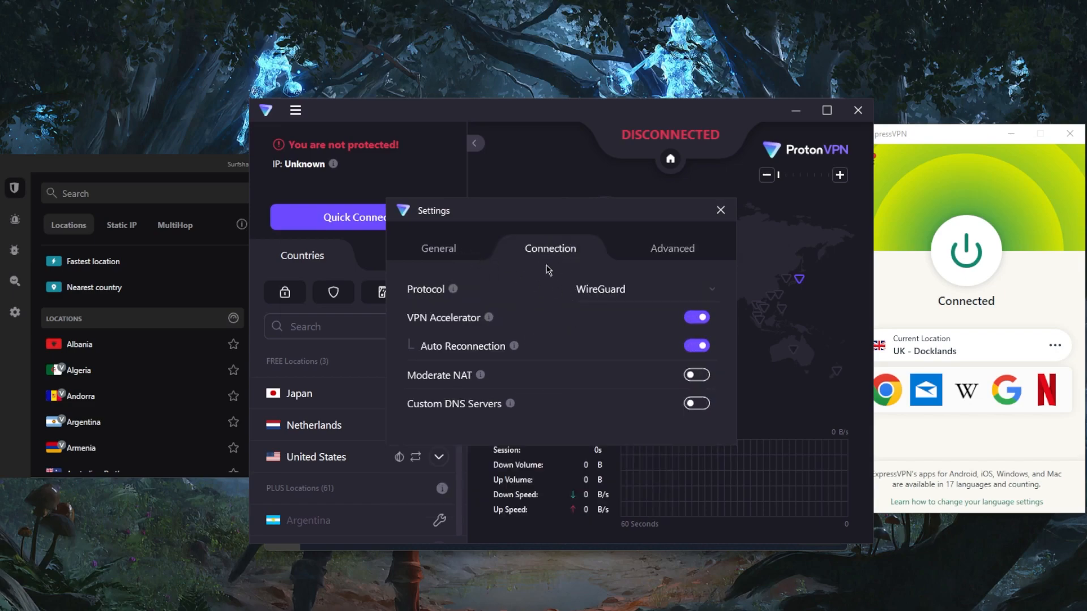
{"action": "left_click", "coordinate": [438, 248]}
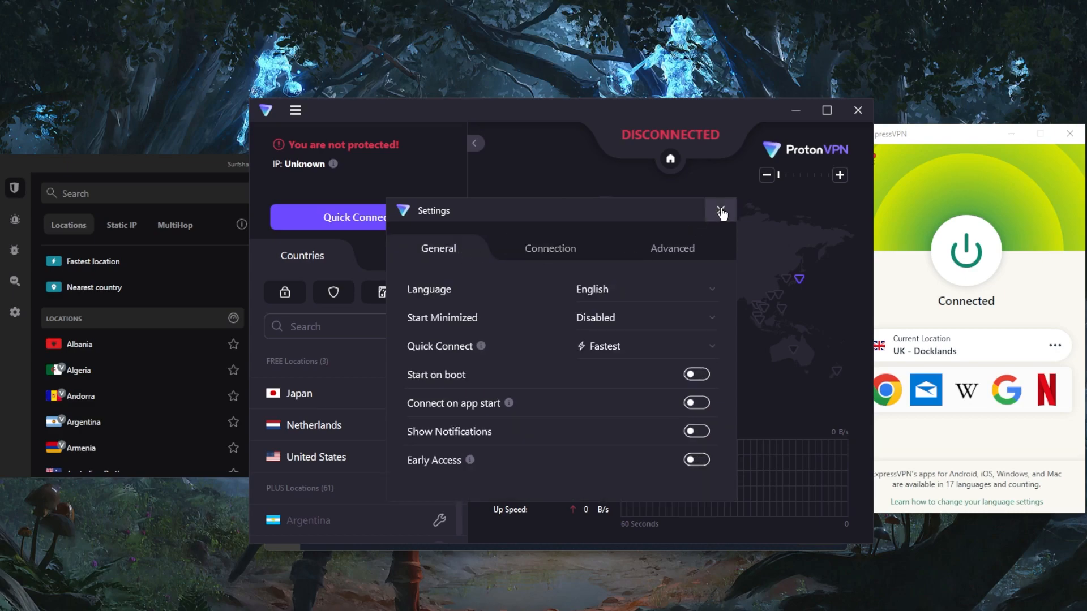
{"action": "left_click", "coordinate": [722, 210]}
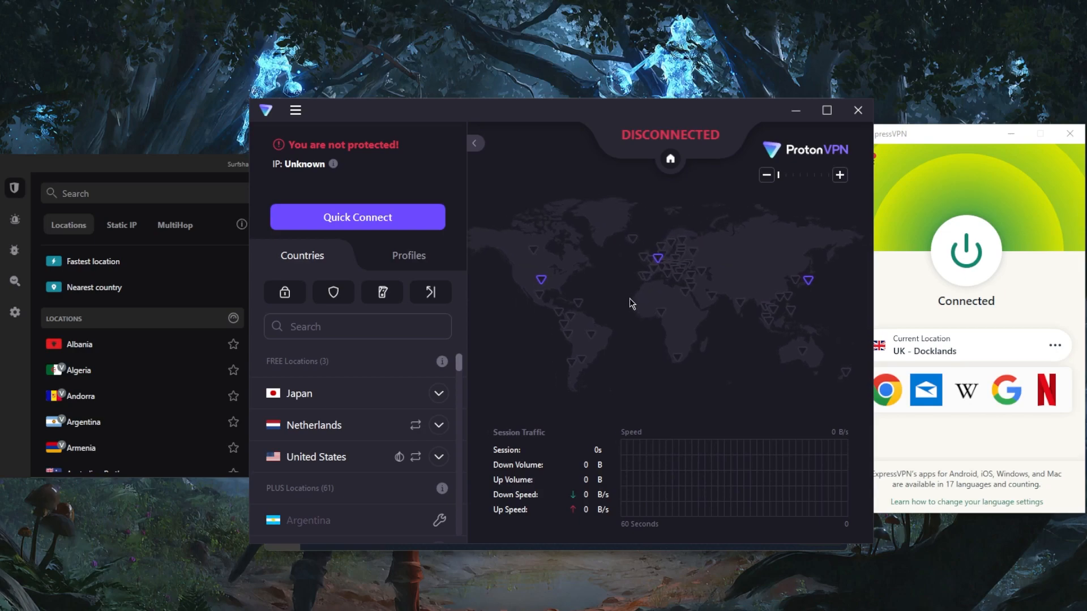
{"action": "mouse_move", "coordinate": [621, 298]}
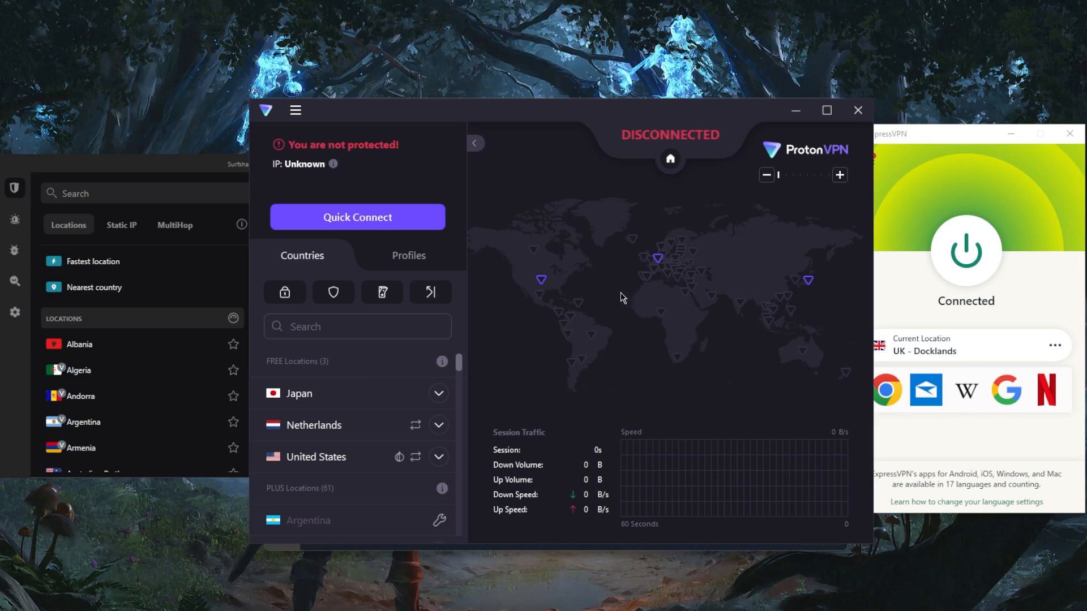
{"action": "mouse_move", "coordinate": [762, 134]}
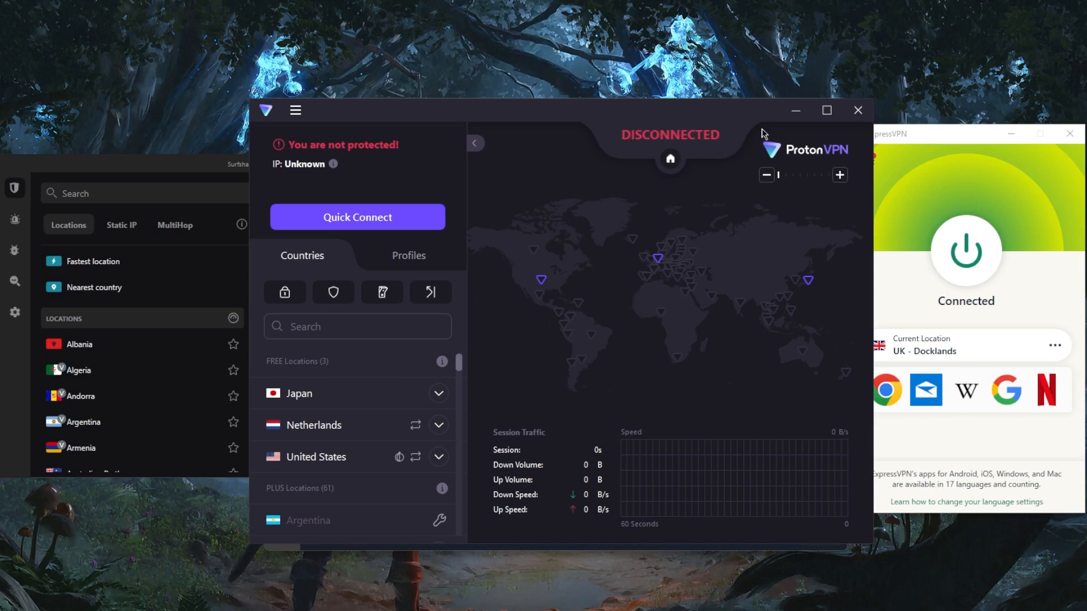
{"action": "mouse_move", "coordinate": [755, 161]}
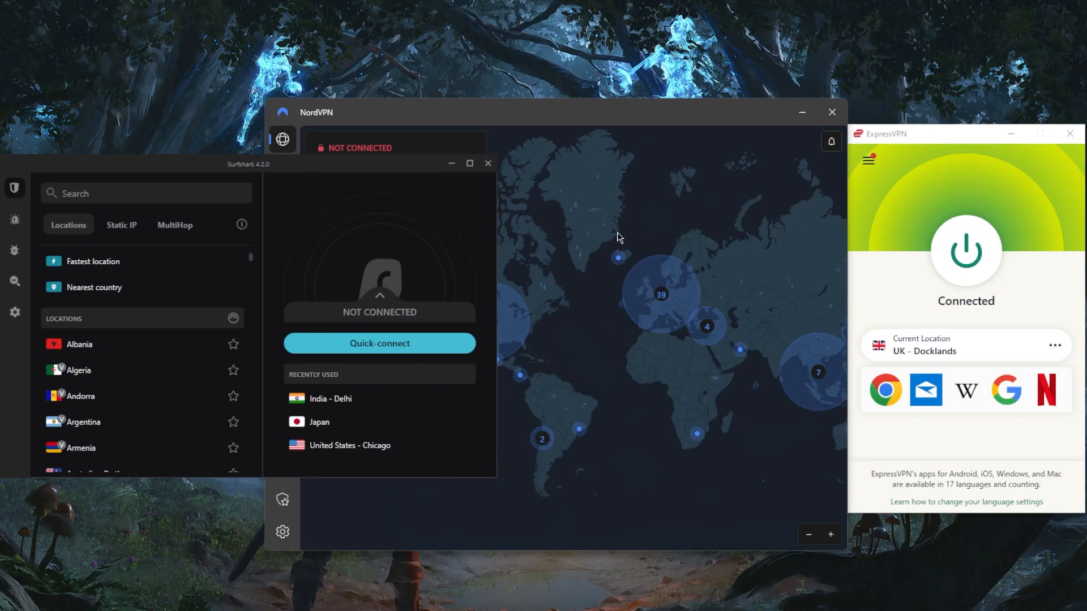
{"action": "mouse_move", "coordinate": [550, 250]}
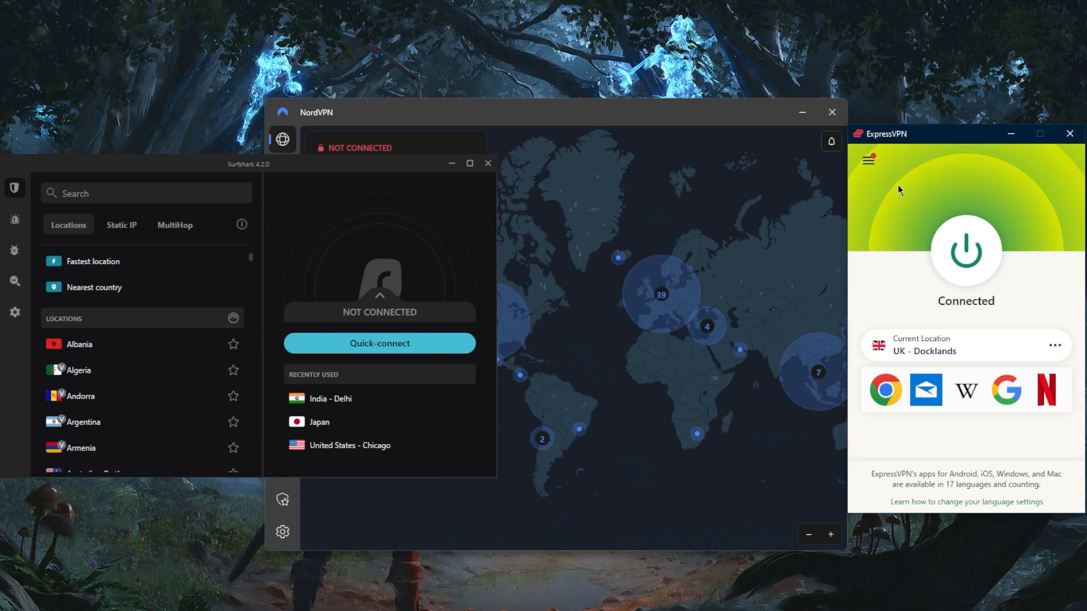
{"action": "mouse_move", "coordinate": [614, 228]}
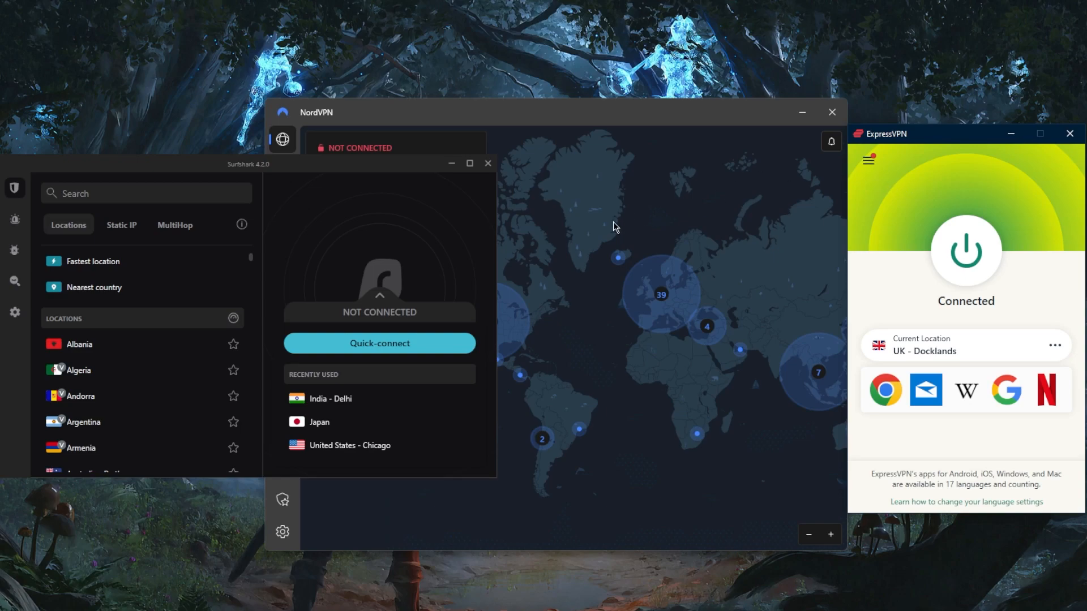
{"action": "mouse_move", "coordinate": [608, 232]}
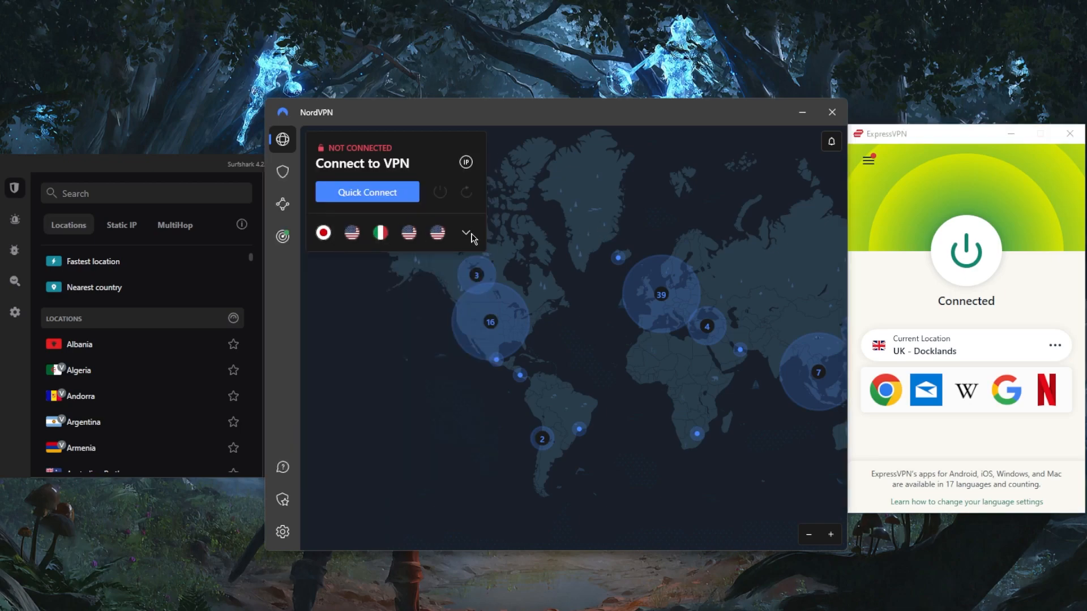
View Meshnet, return to the expanded location list, and shift the map toward North America
{"action": "left_click", "coordinate": [281, 204]}
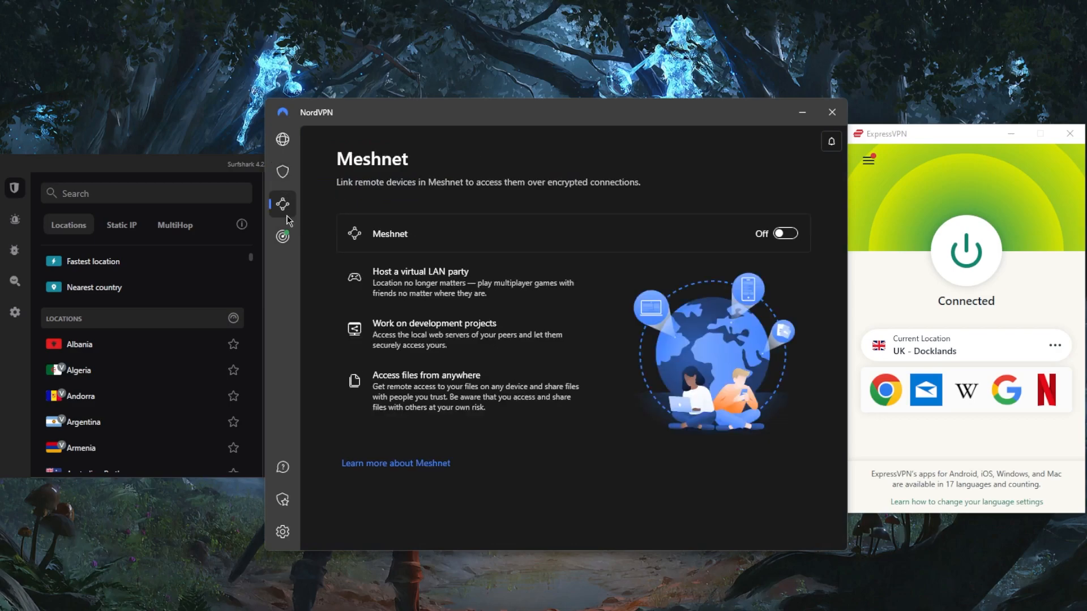
{"action": "left_click", "coordinate": [282, 139]}
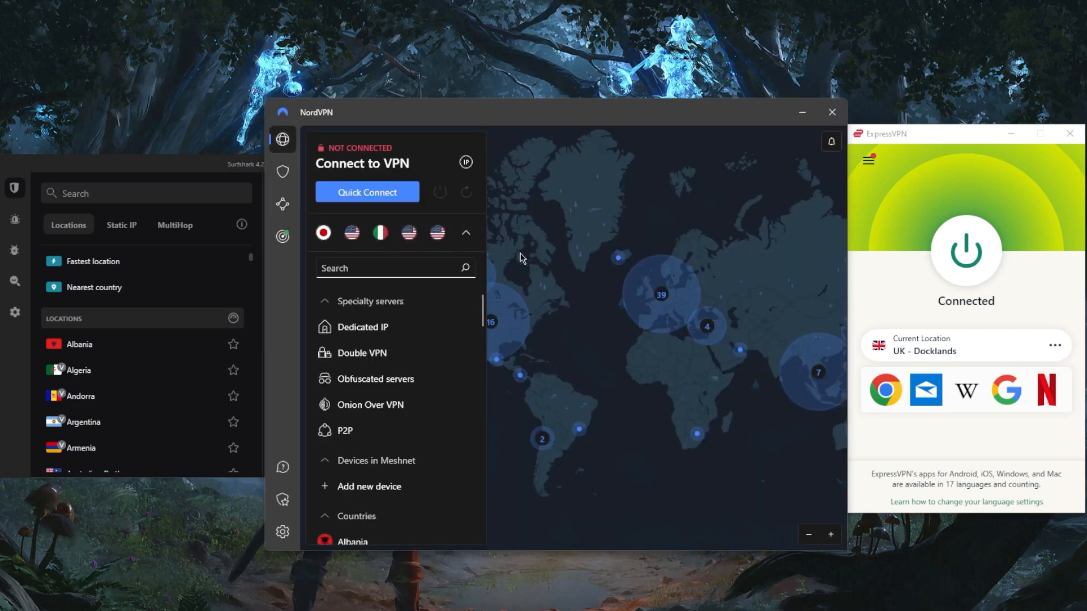
{"action": "left_click_drag", "start_coordinate": [522, 259], "coordinate": [615, 322]}
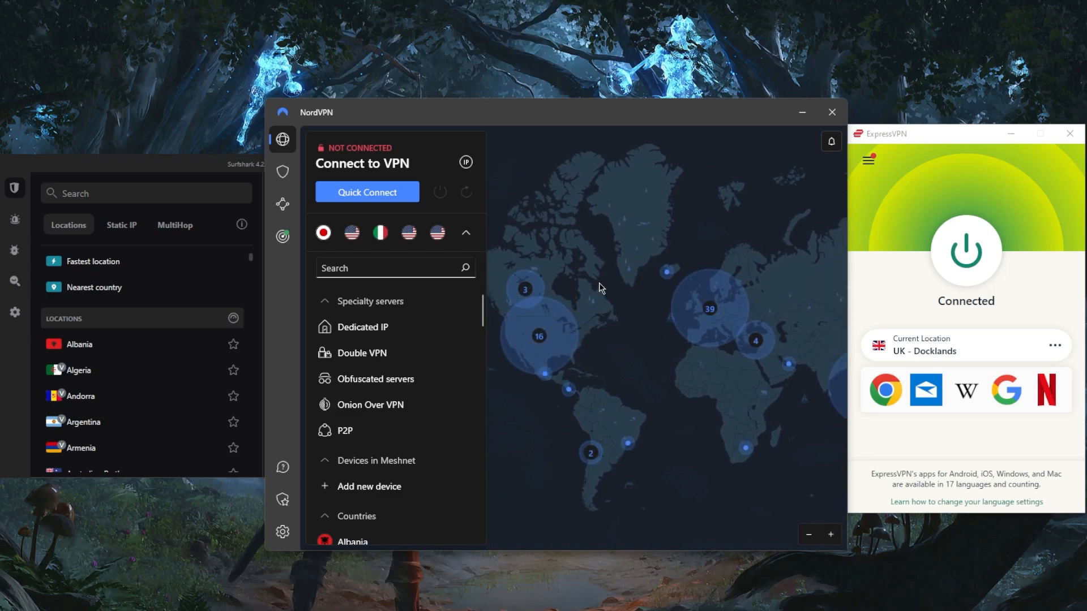
{"action": "mouse_move", "coordinate": [524, 289]}
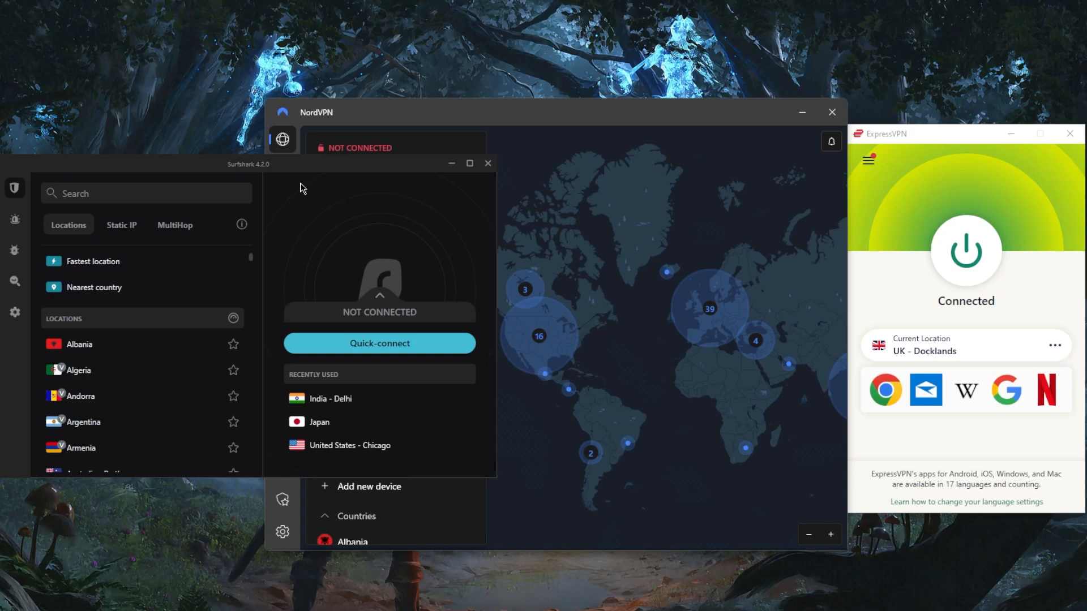
{"action": "mouse_move", "coordinate": [175, 229]}
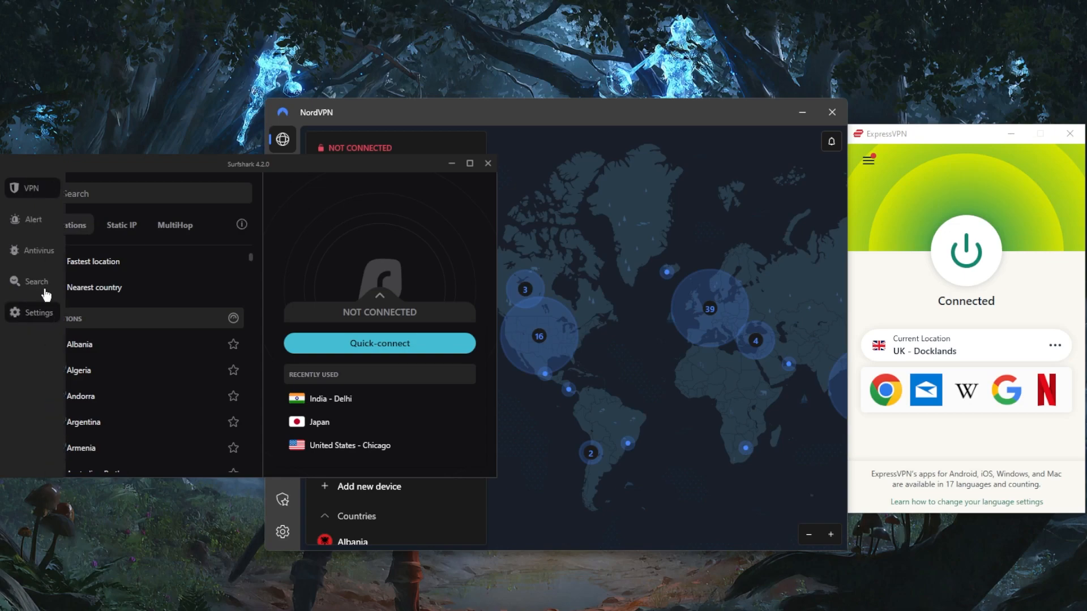
{"action": "left_click", "coordinate": [38, 313]}
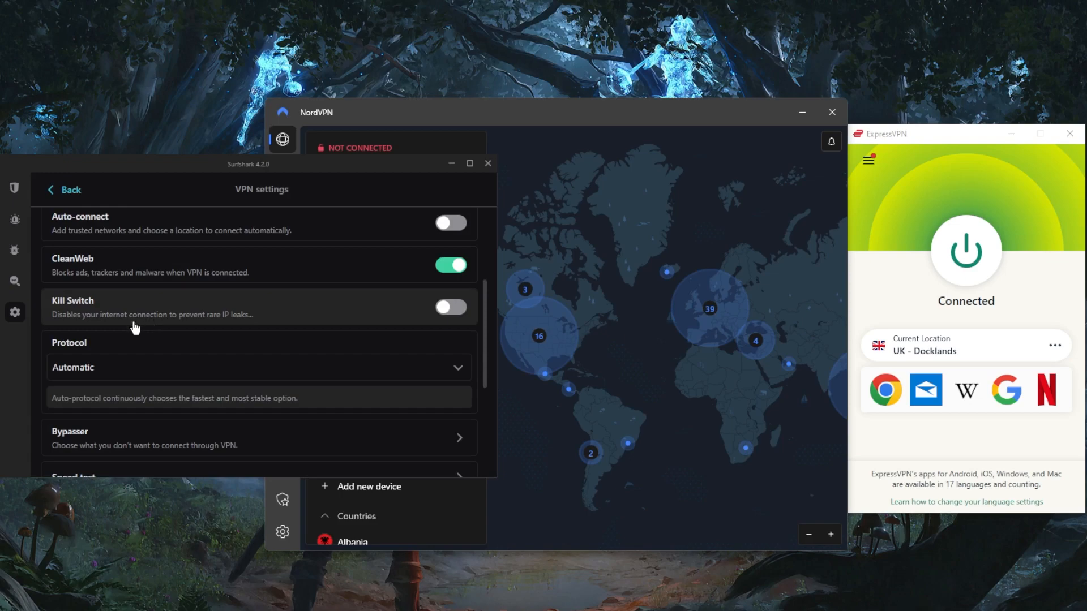
{"action": "left_click", "coordinate": [260, 367]}
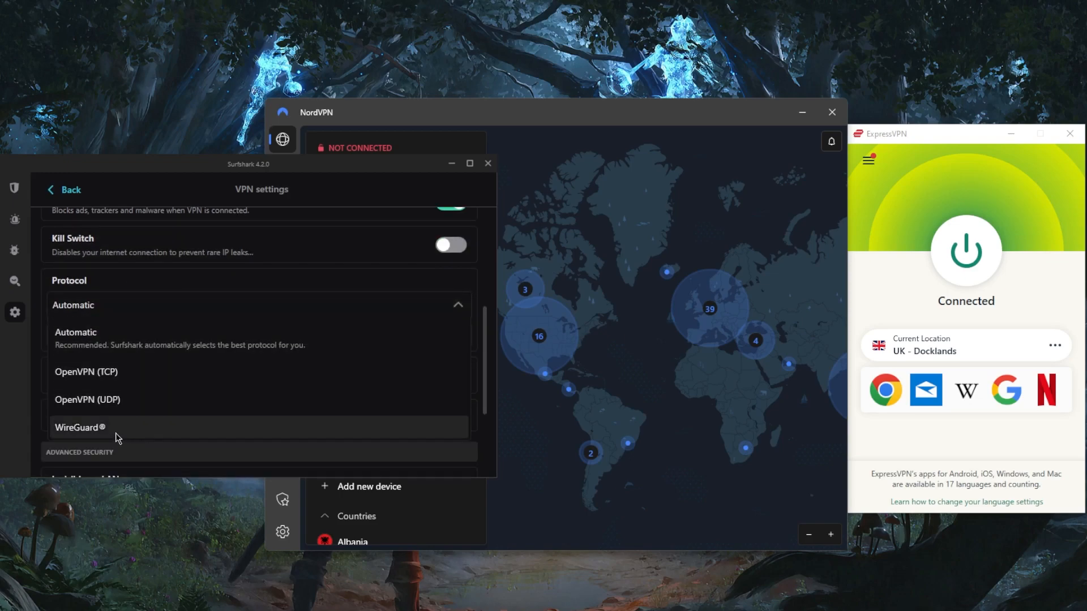
{"action": "left_click", "coordinate": [79, 427]}
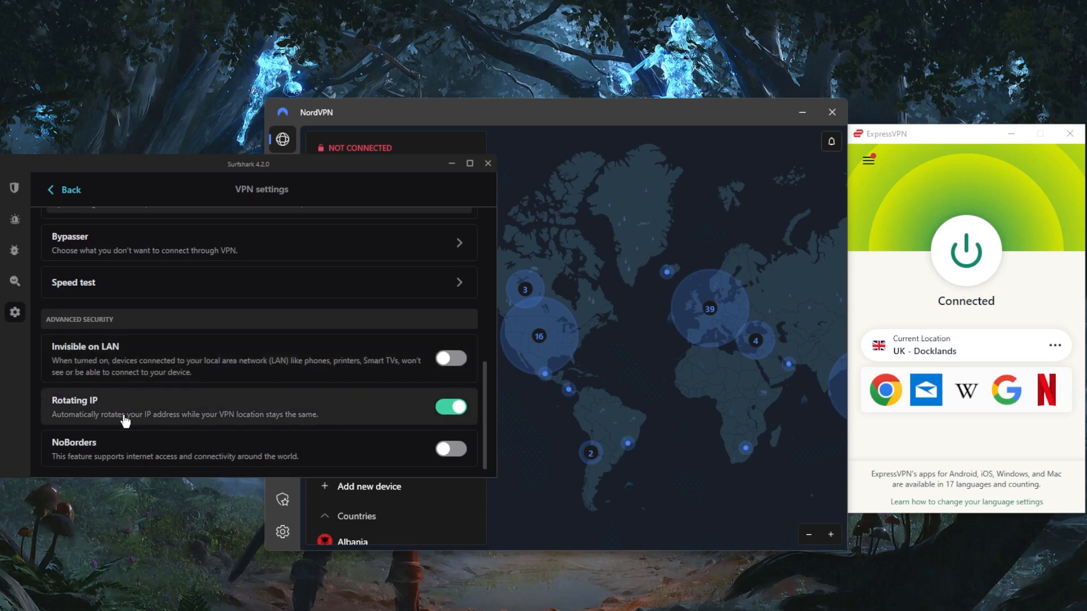
{"action": "mouse_move", "coordinate": [17, 183]}
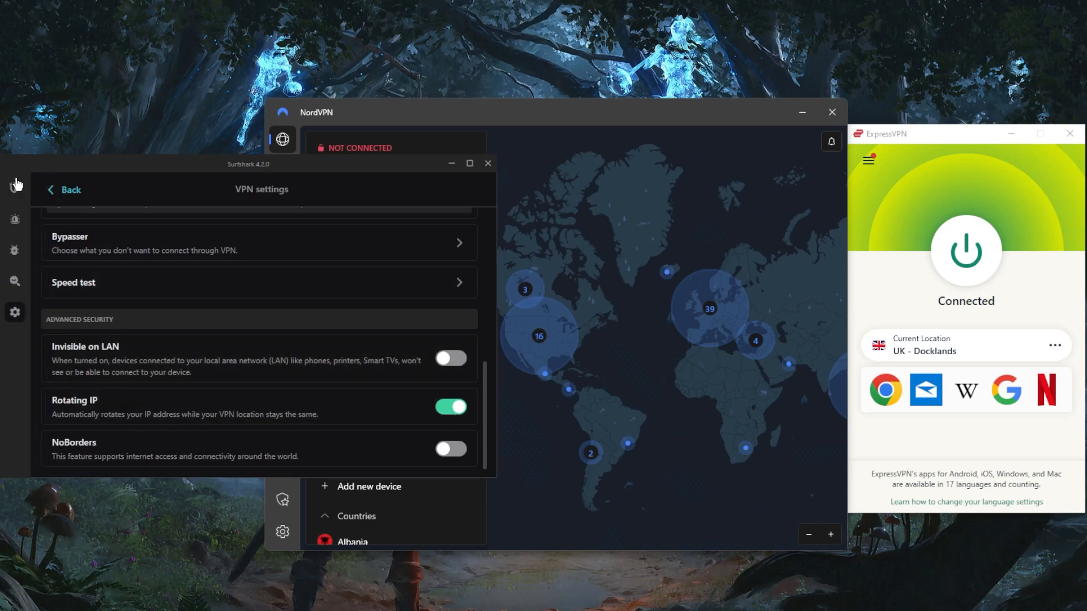
{"action": "left_click", "coordinate": [63, 190]}
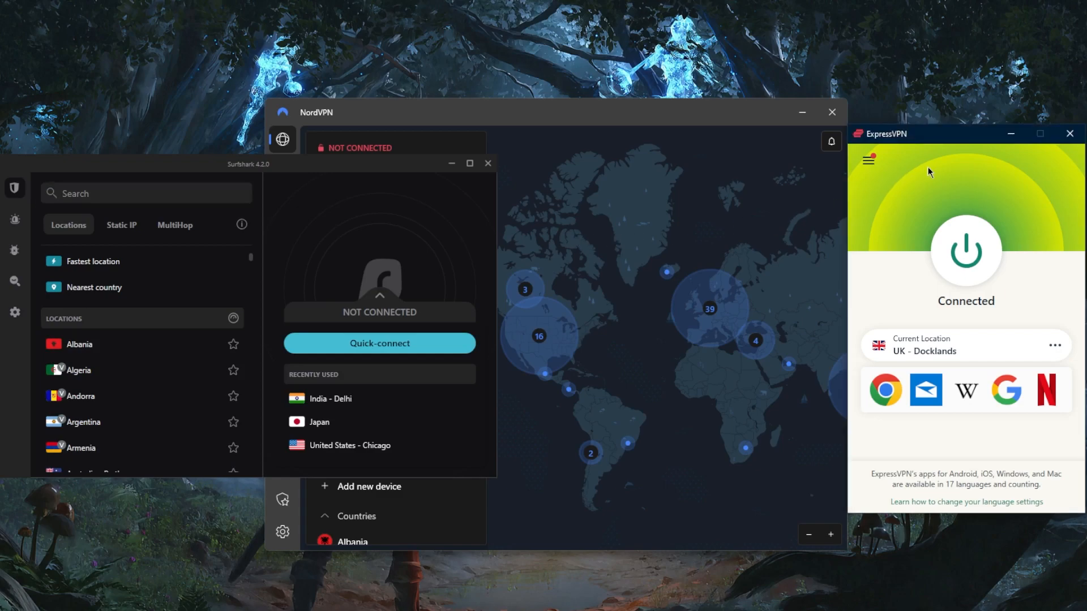
{"action": "mouse_move", "coordinate": [932, 177]}
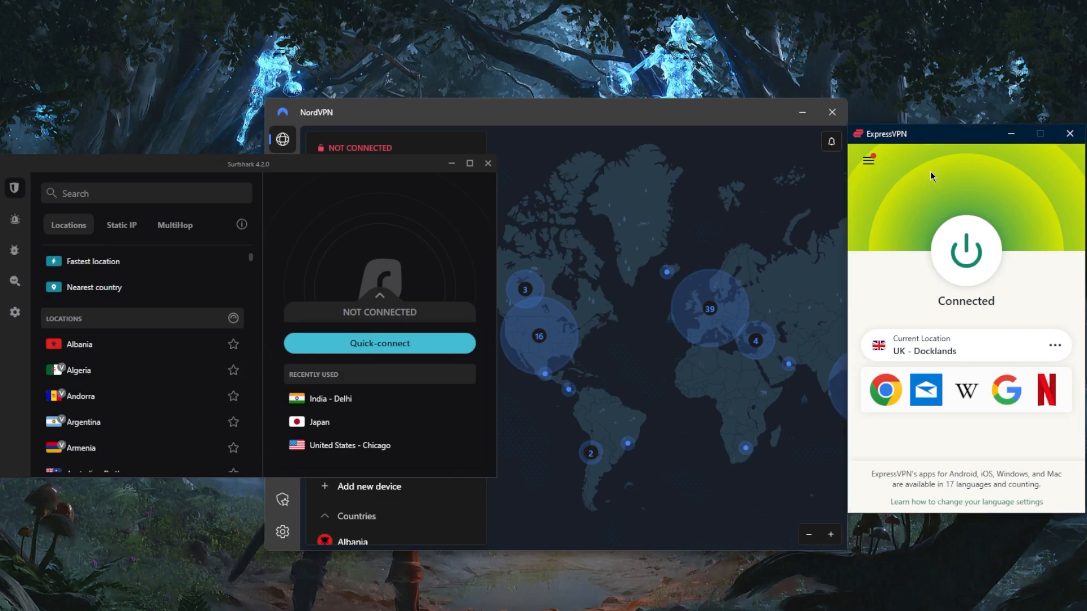
{"action": "mouse_move", "coordinate": [618, 188]}
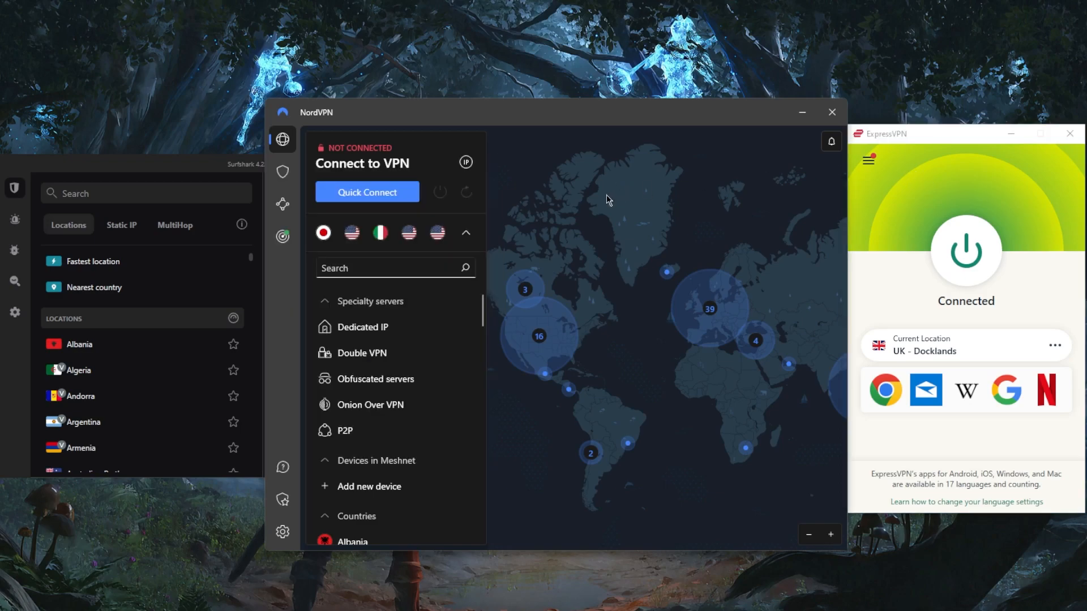
{"action": "mouse_move", "coordinate": [616, 222]}
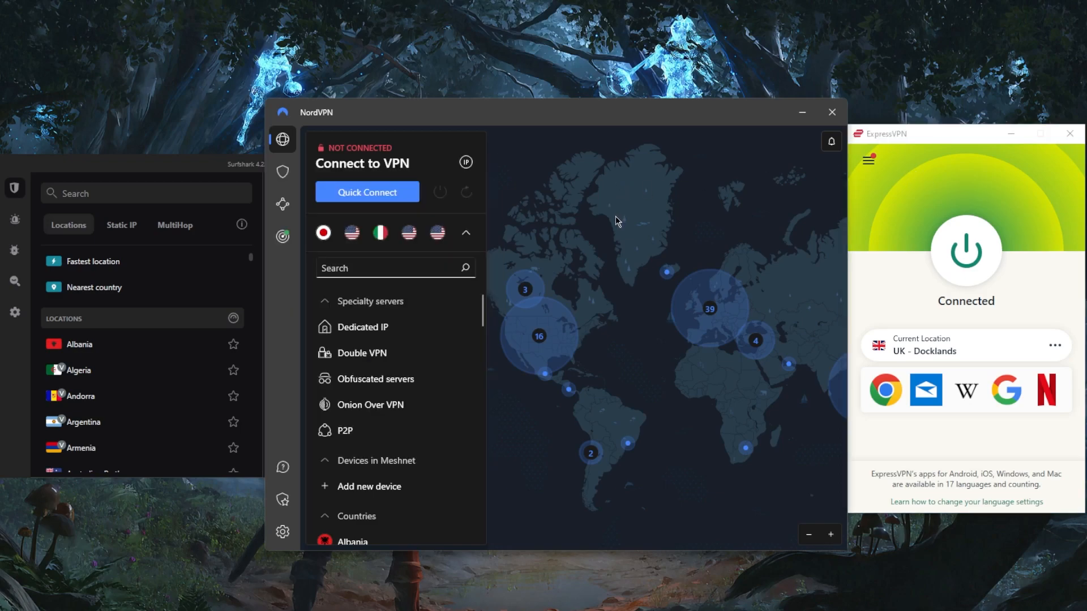
{"action": "mouse_move", "coordinate": [613, 223]}
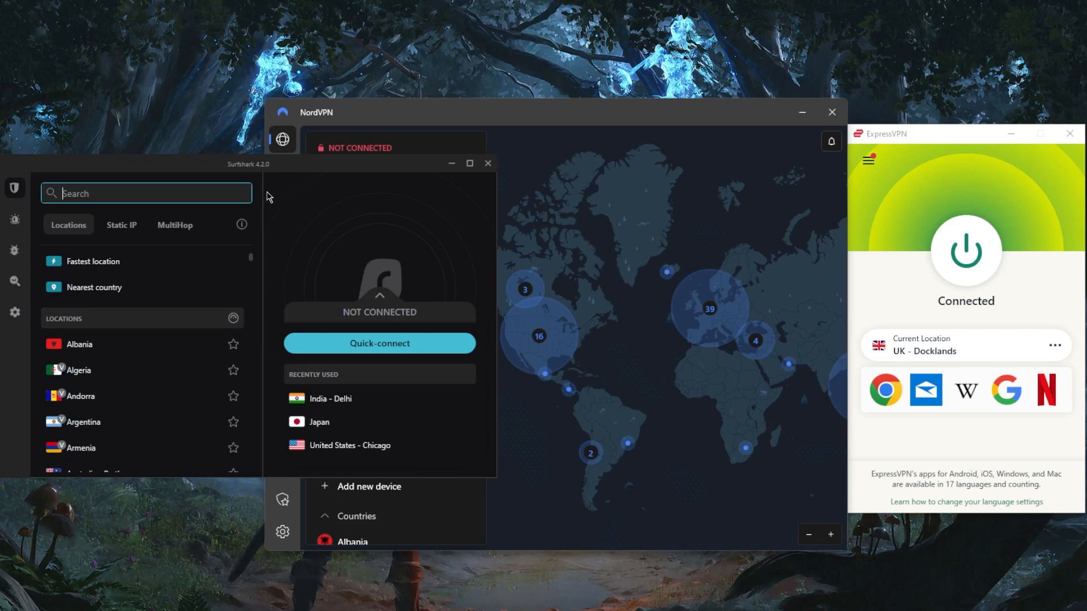
{"action": "mouse_move", "coordinate": [292, 201]}
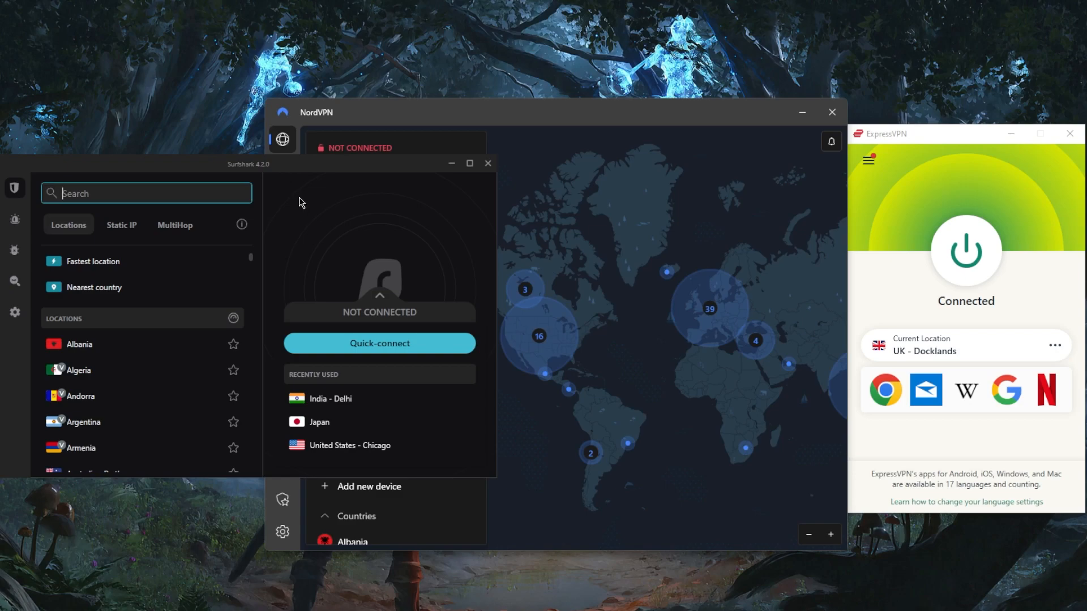
{"action": "mouse_move", "coordinate": [317, 217]}
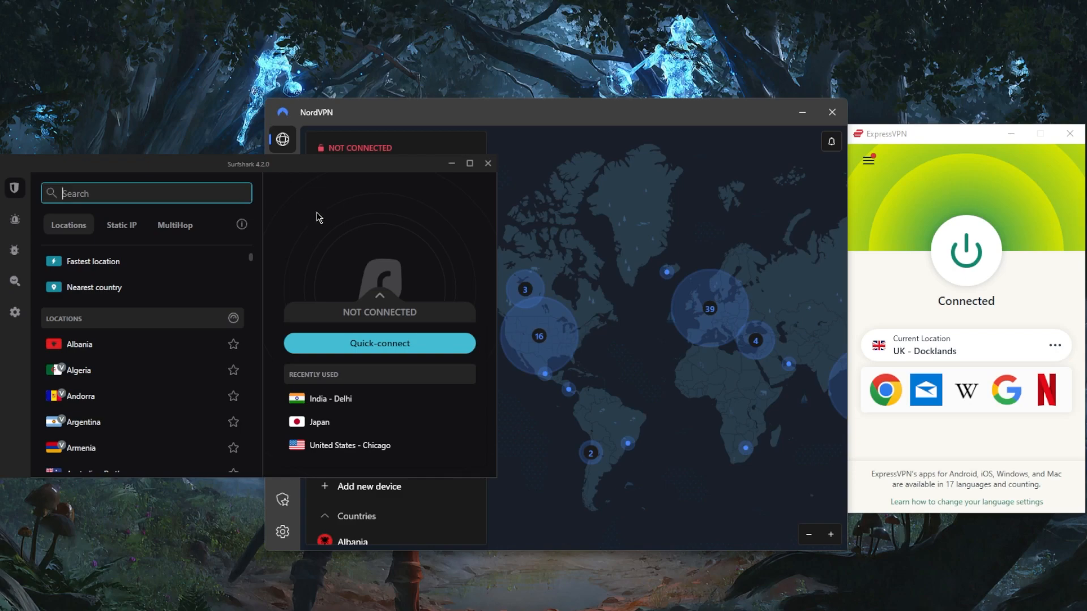
{"action": "mouse_move", "coordinate": [214, 263]}
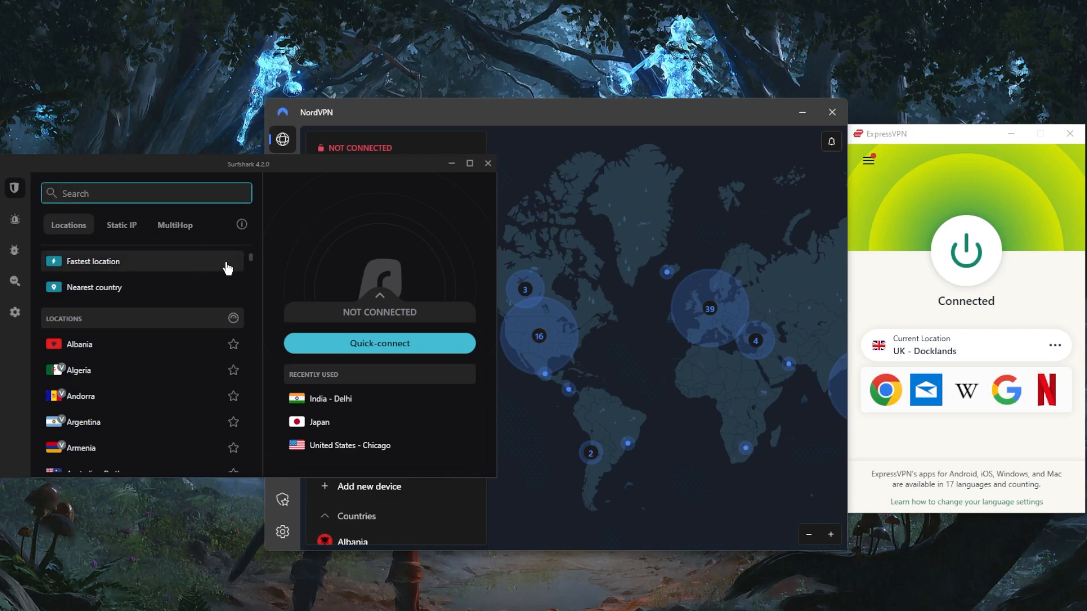
{"action": "mouse_move", "coordinate": [690, 233]}
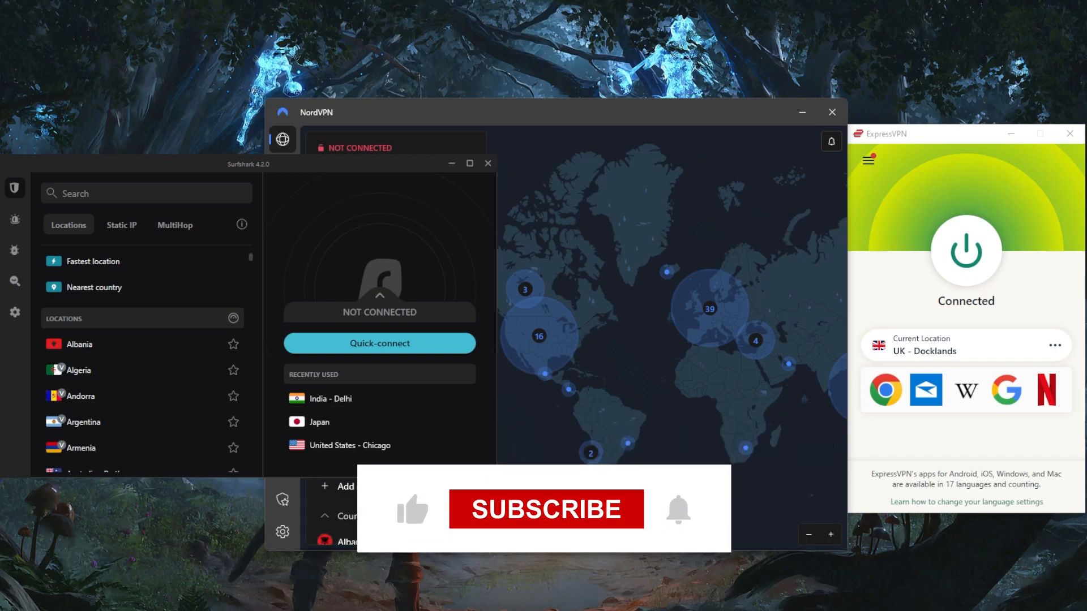
{"action": "left_click", "coordinate": [546, 509]}
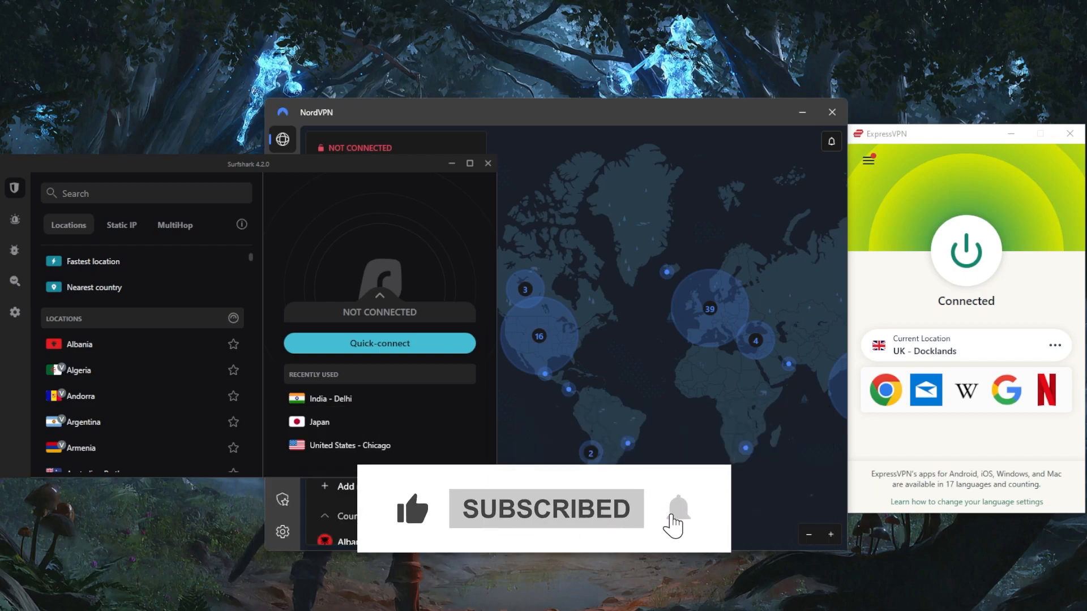